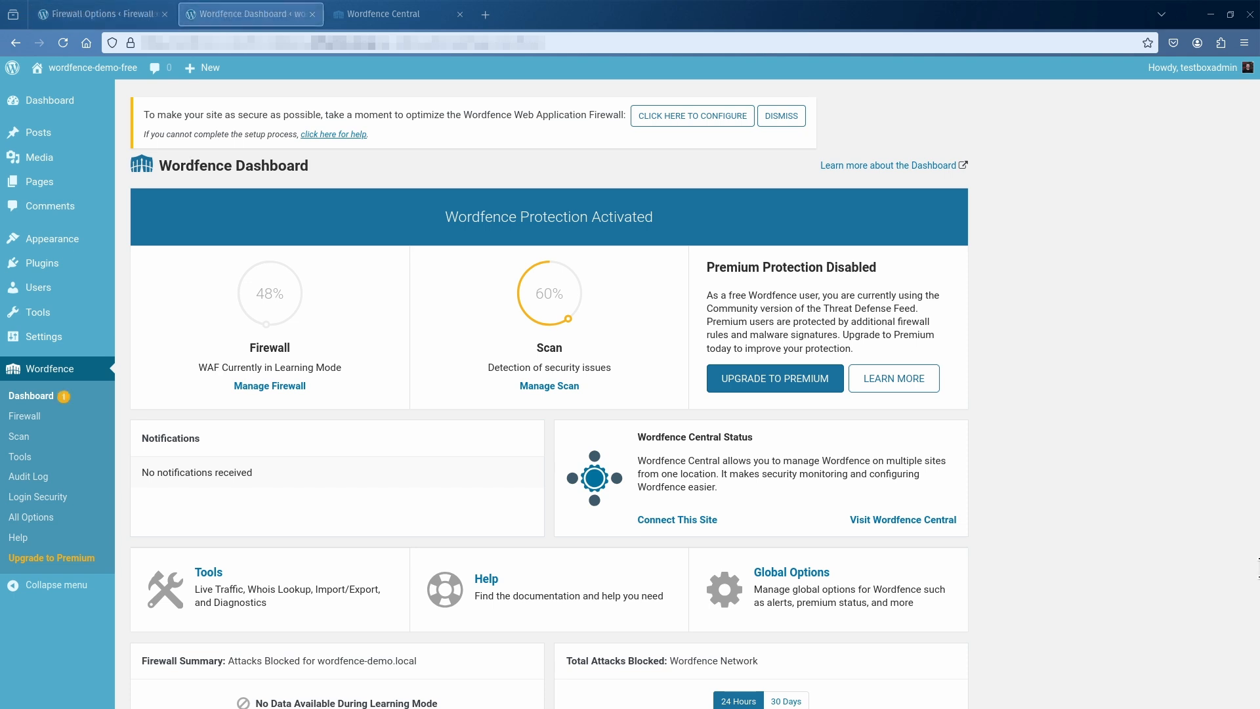
mouse_move(24, 417)
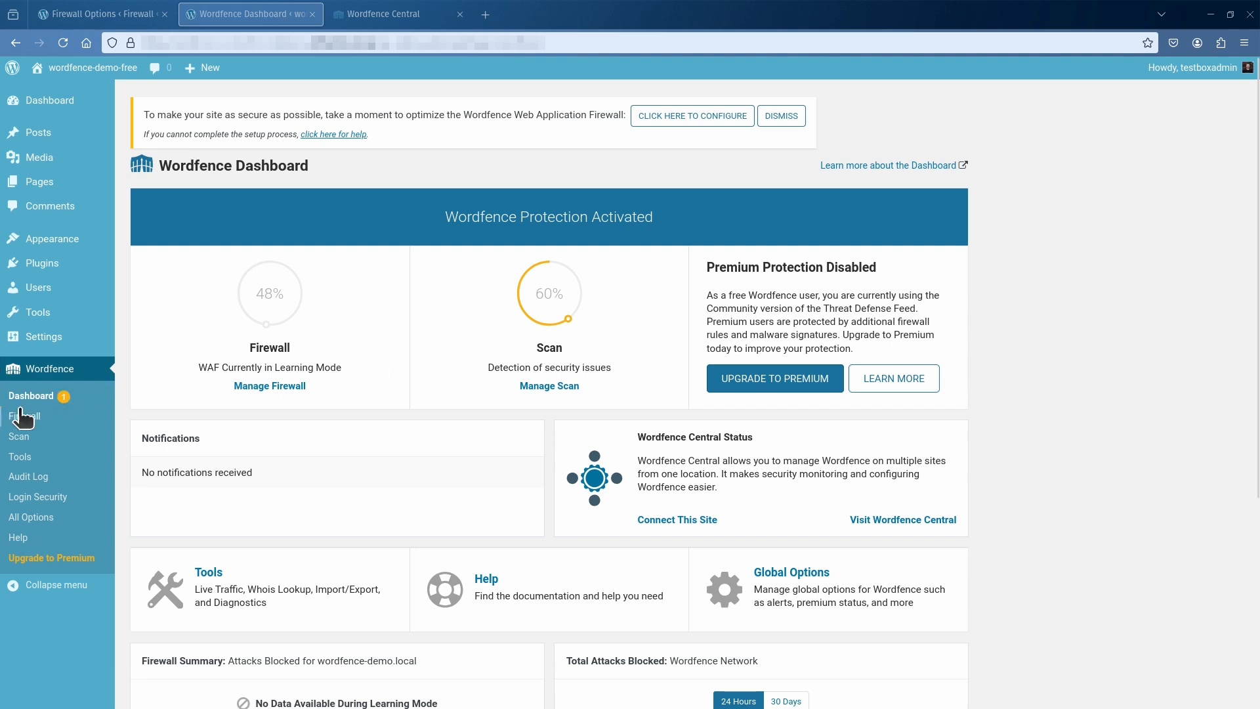
Open the Wordfence Firewall Options page from the sidebar.
left_click(25, 416)
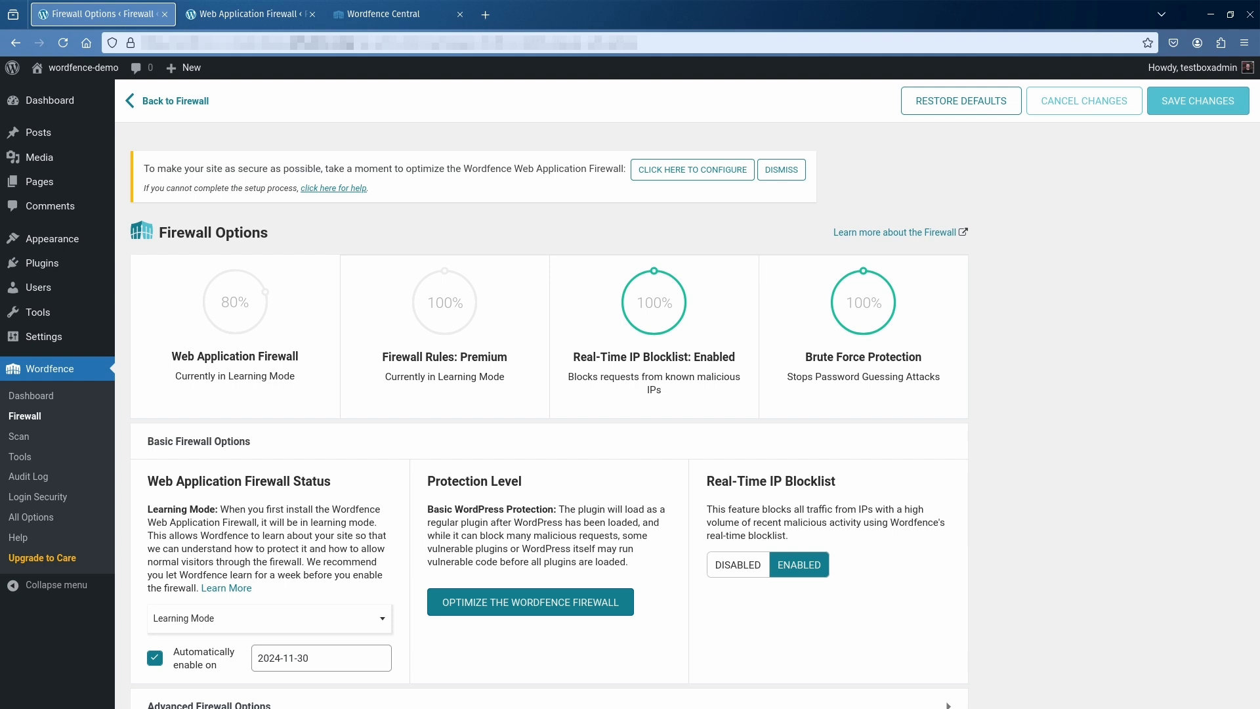
left_click(250, 14)
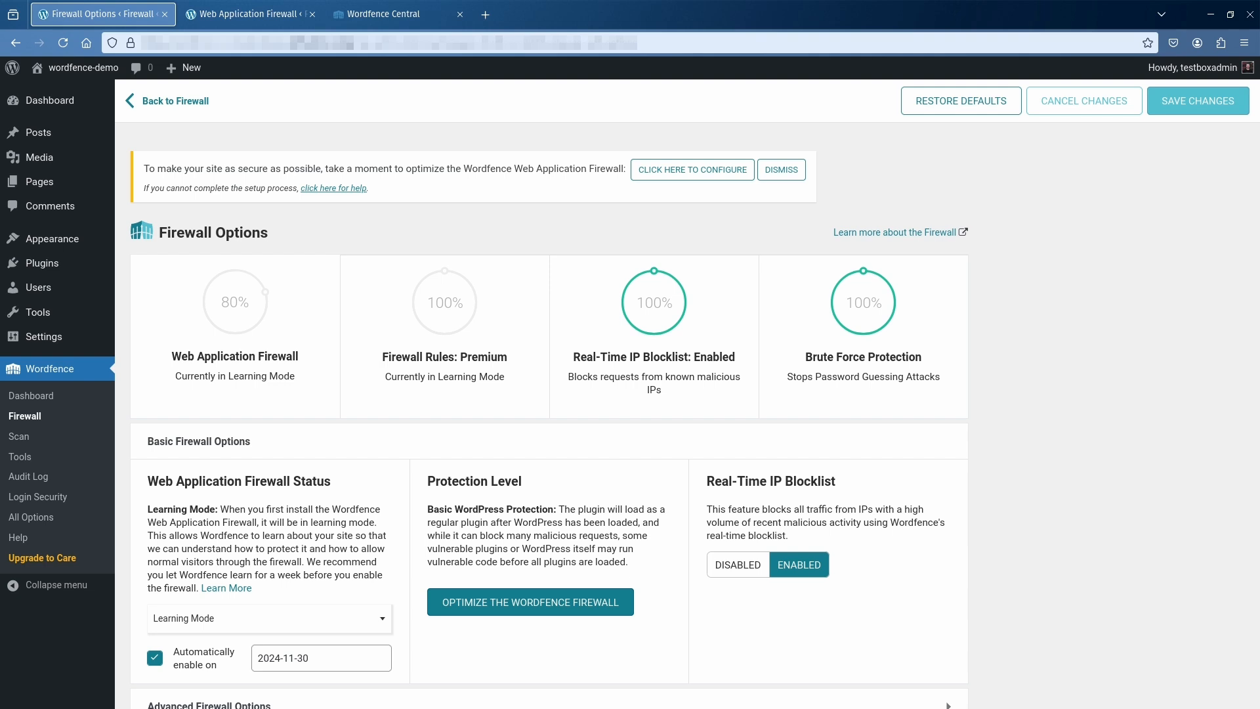
mouse_move(536, 199)
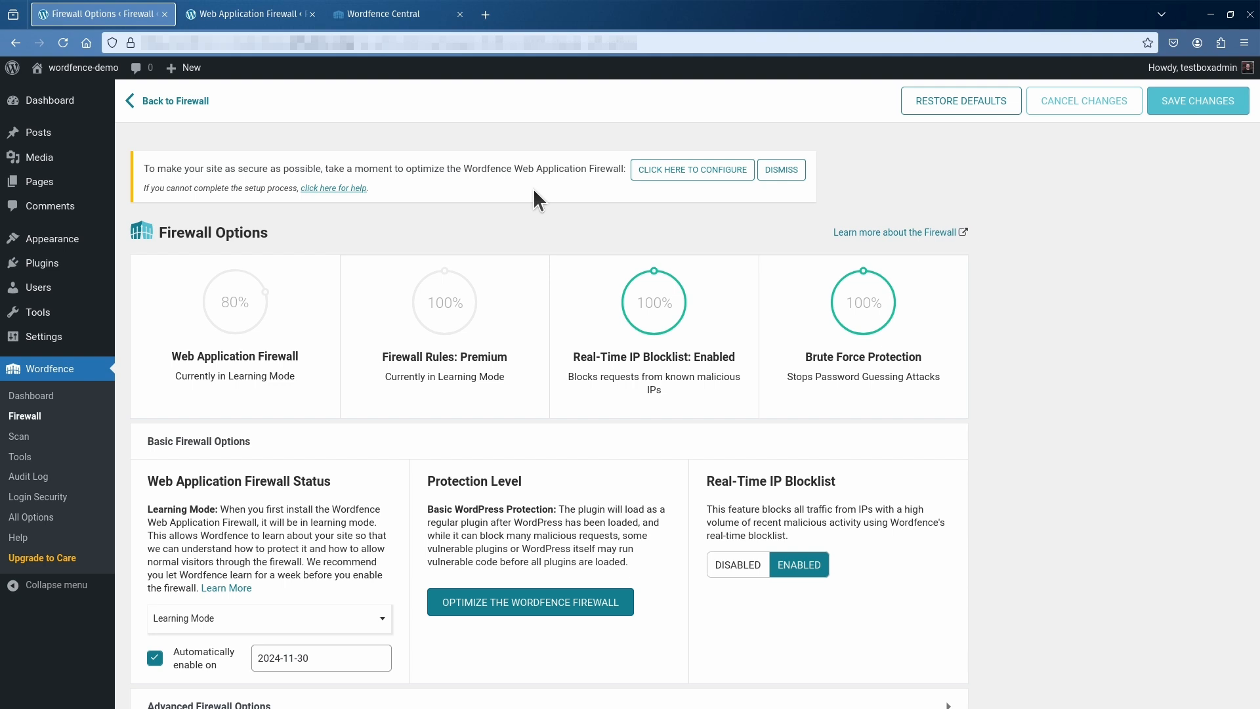
mouse_move(697, 186)
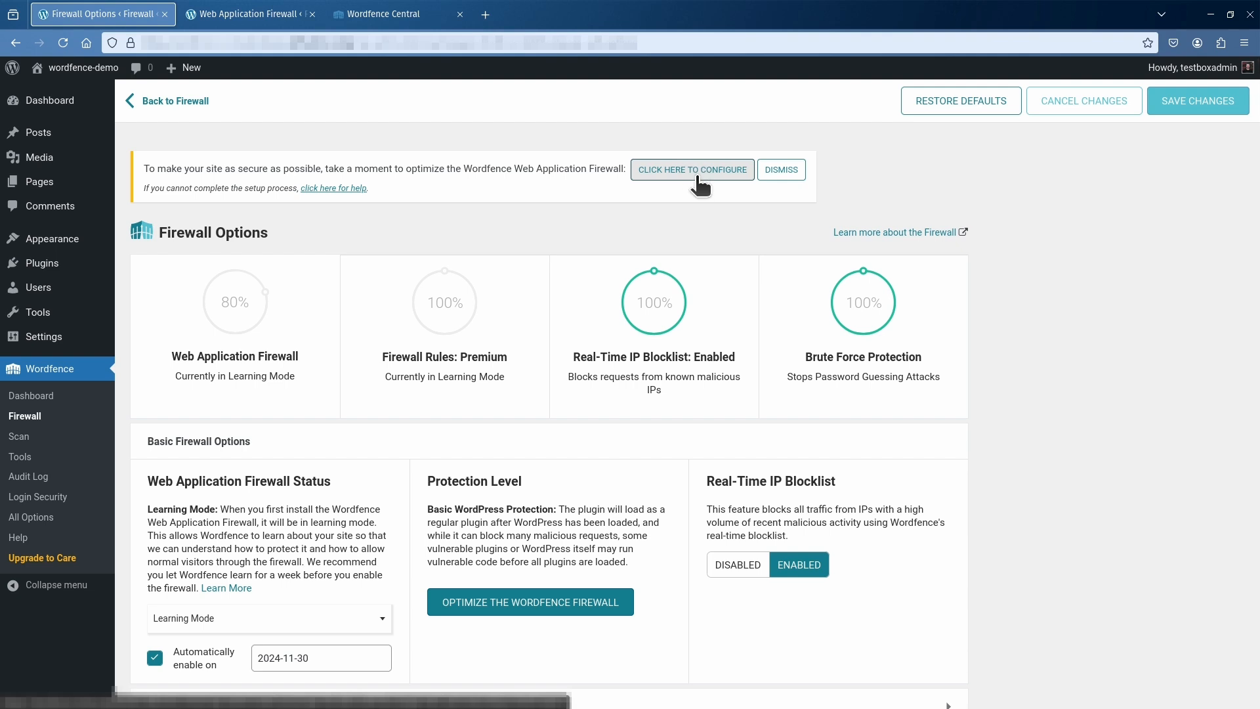
Optimize the firewall for NGINX to enable Extended Protection.
left_click(692, 170)
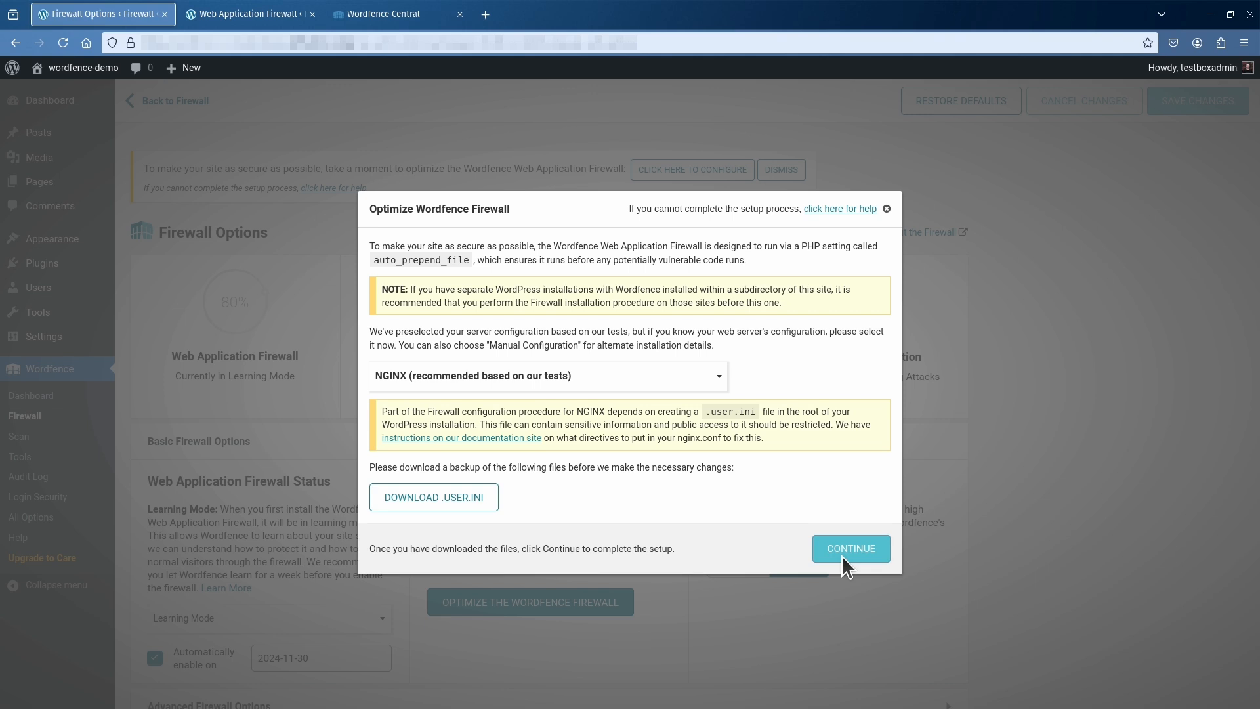
left_click(852, 549)
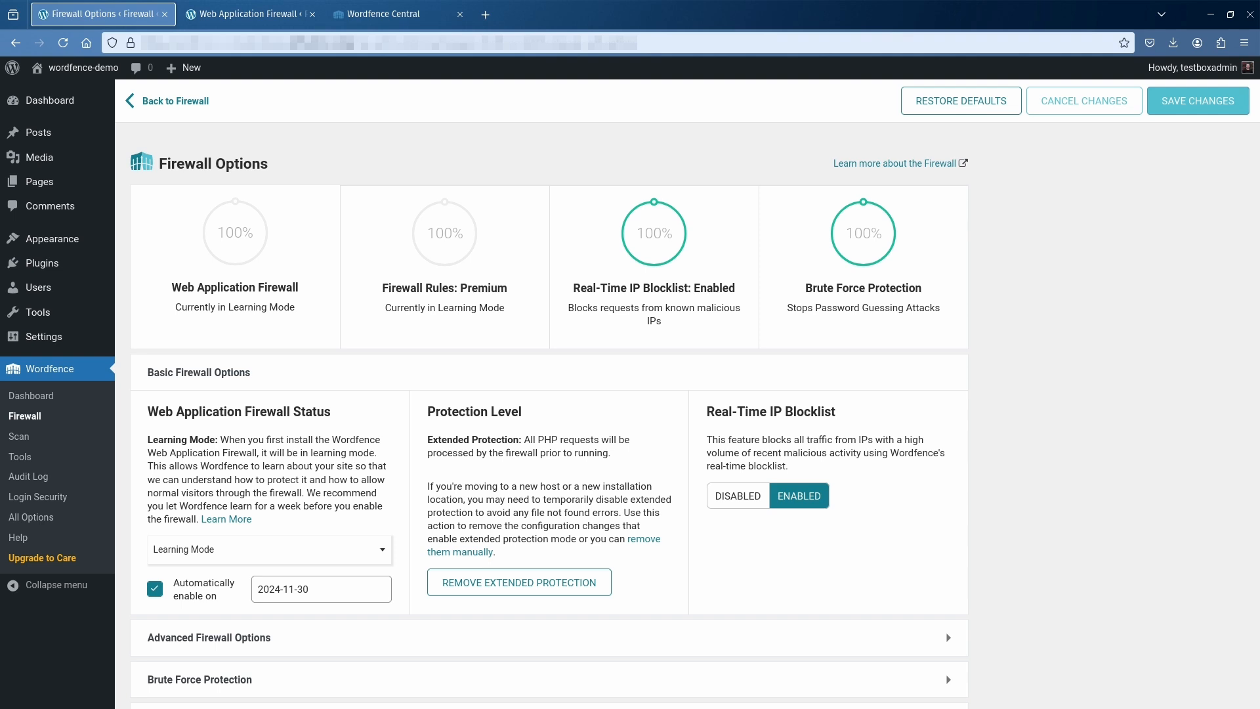
Open Wordfence Scan and switch to the premium demo site's scan page.
left_click(19, 436)
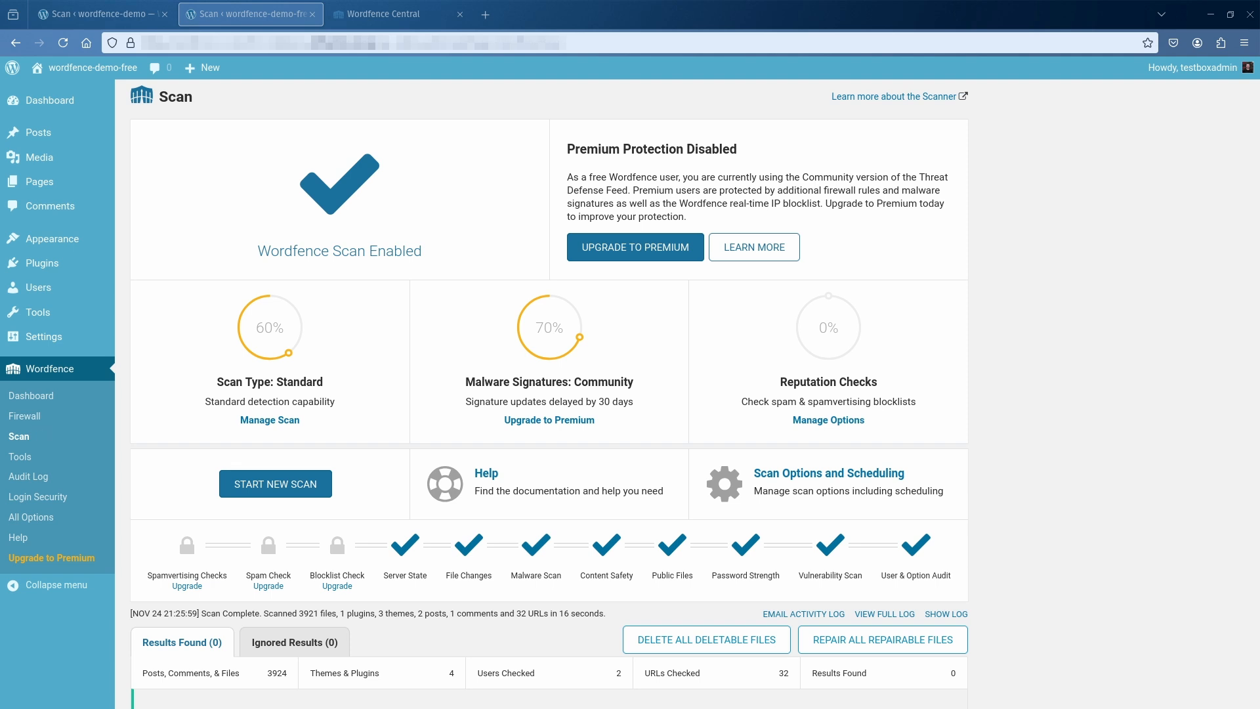
left_click(92, 14)
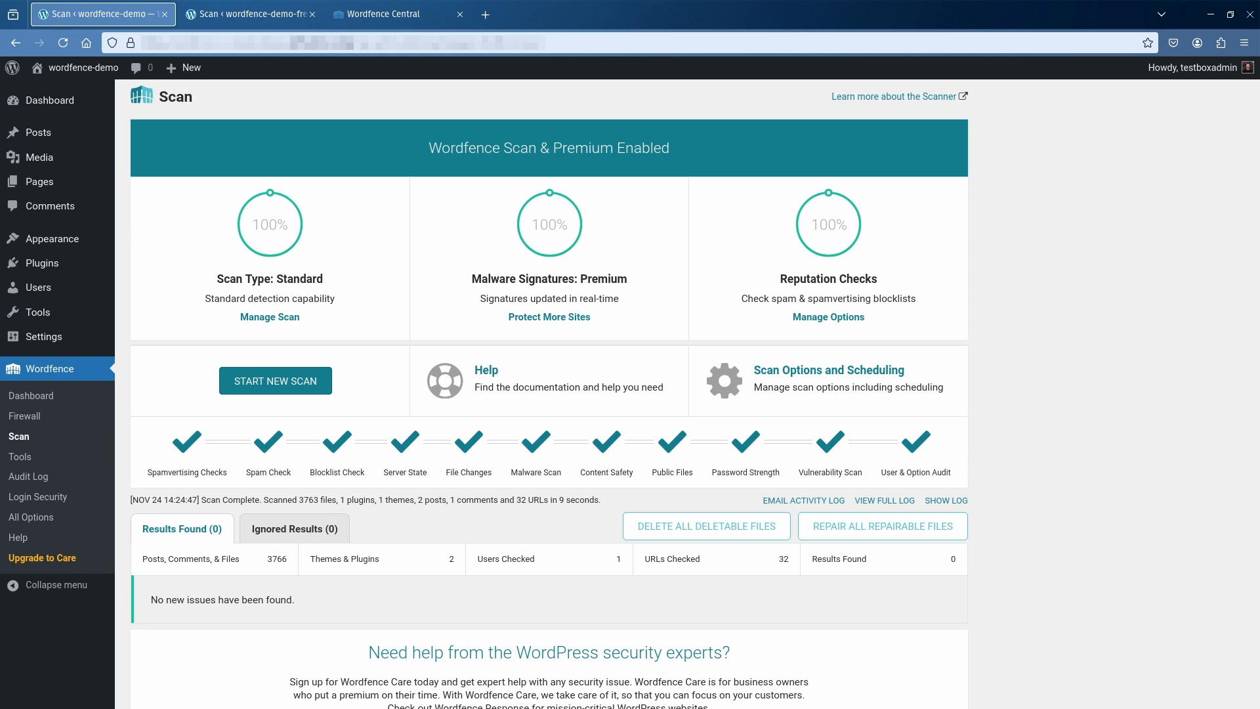
Run a new scan that flags the theme's functions.php as critical.
left_click(276, 381)
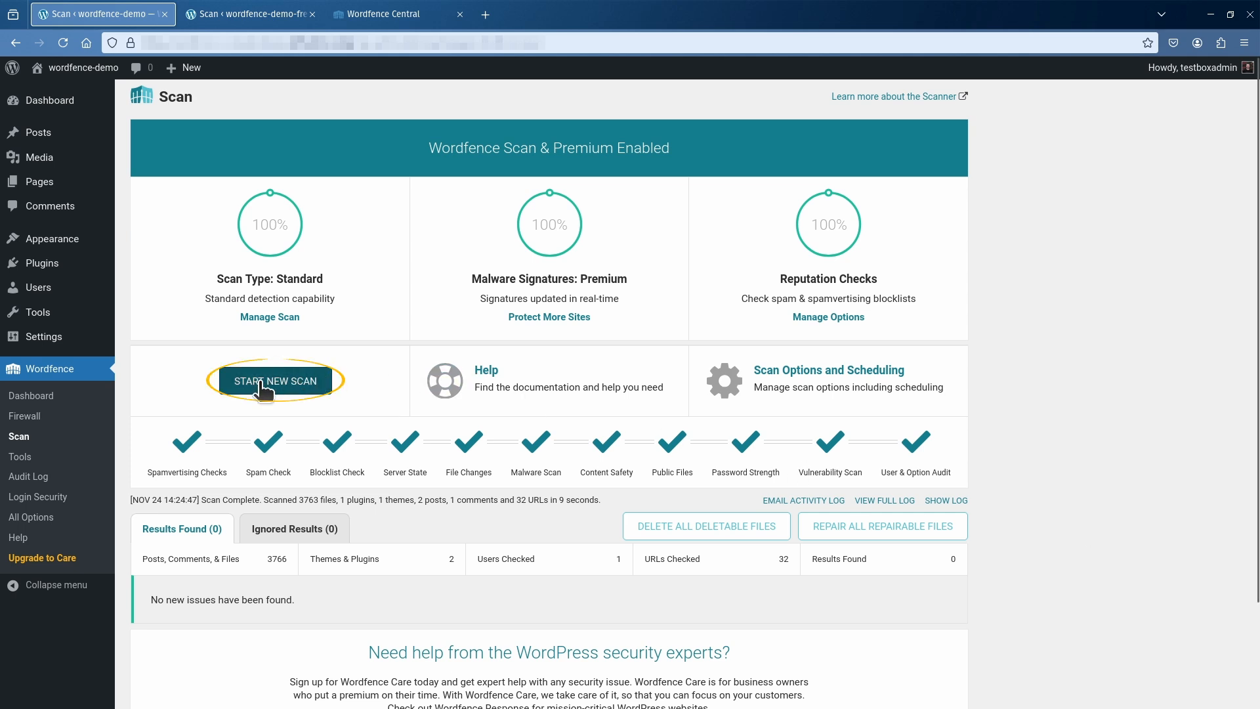
left_click(275, 381)
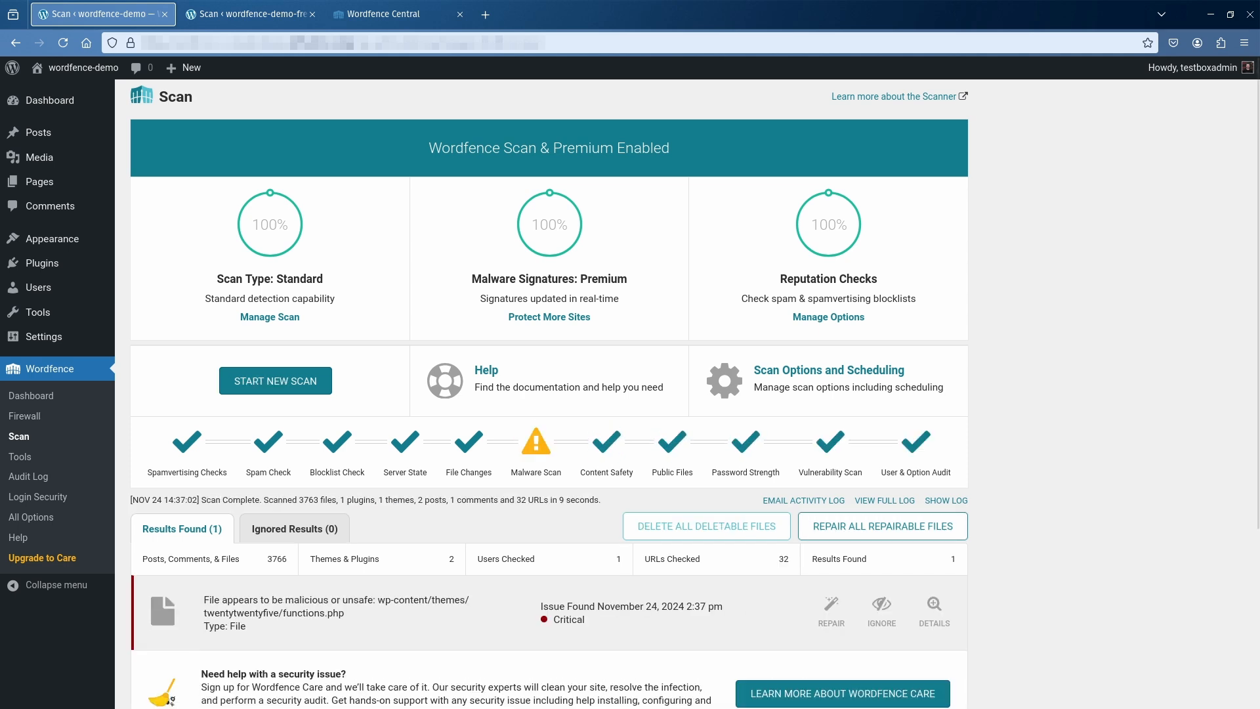
mouse_move(454, 638)
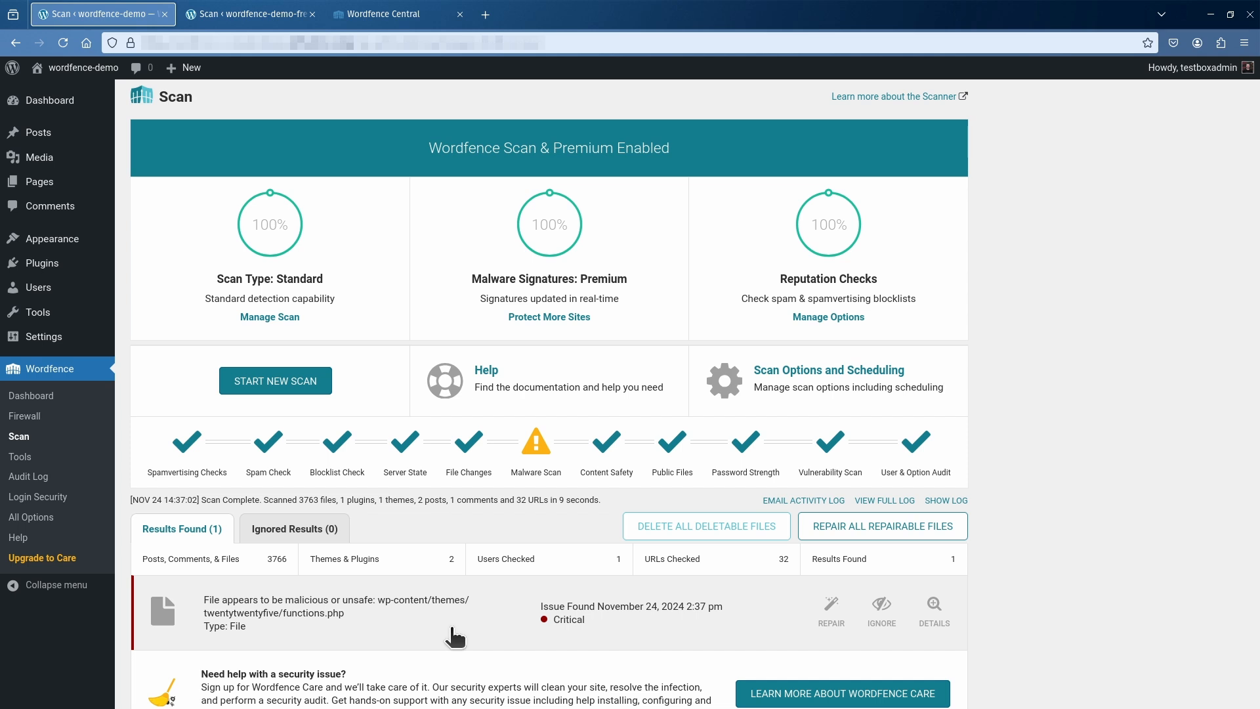
mouse_move(572, 649)
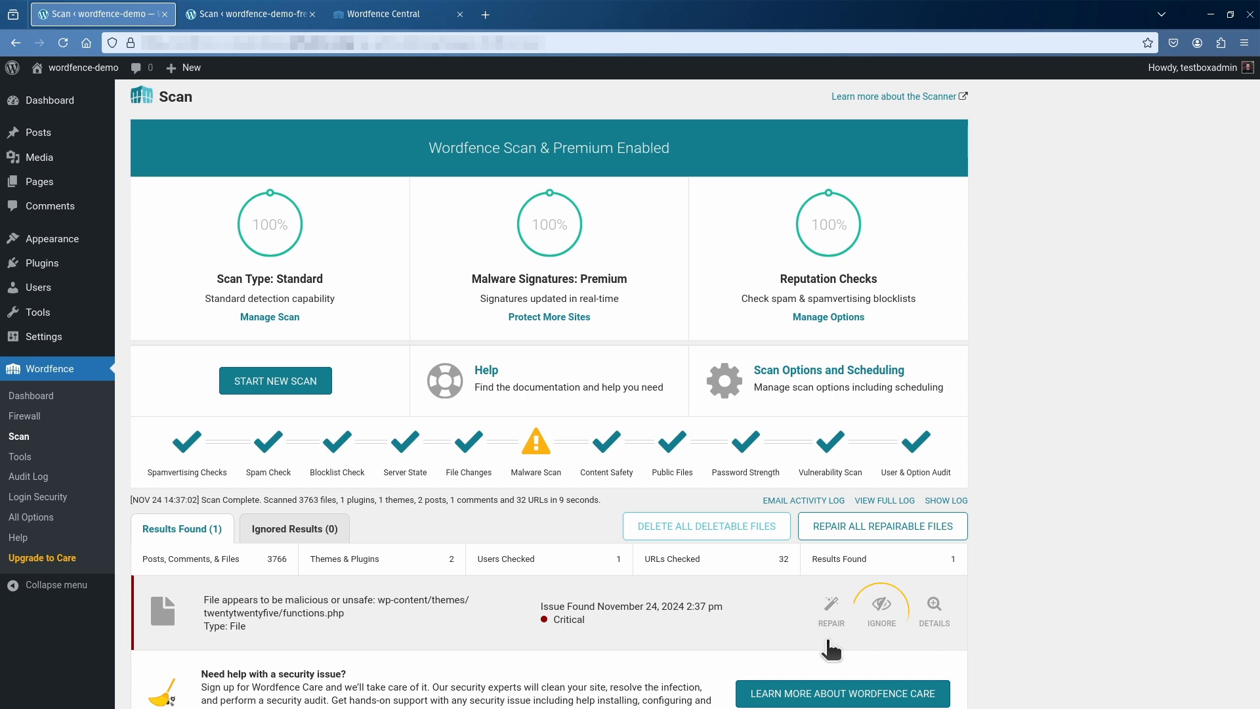
left_click(882, 606)
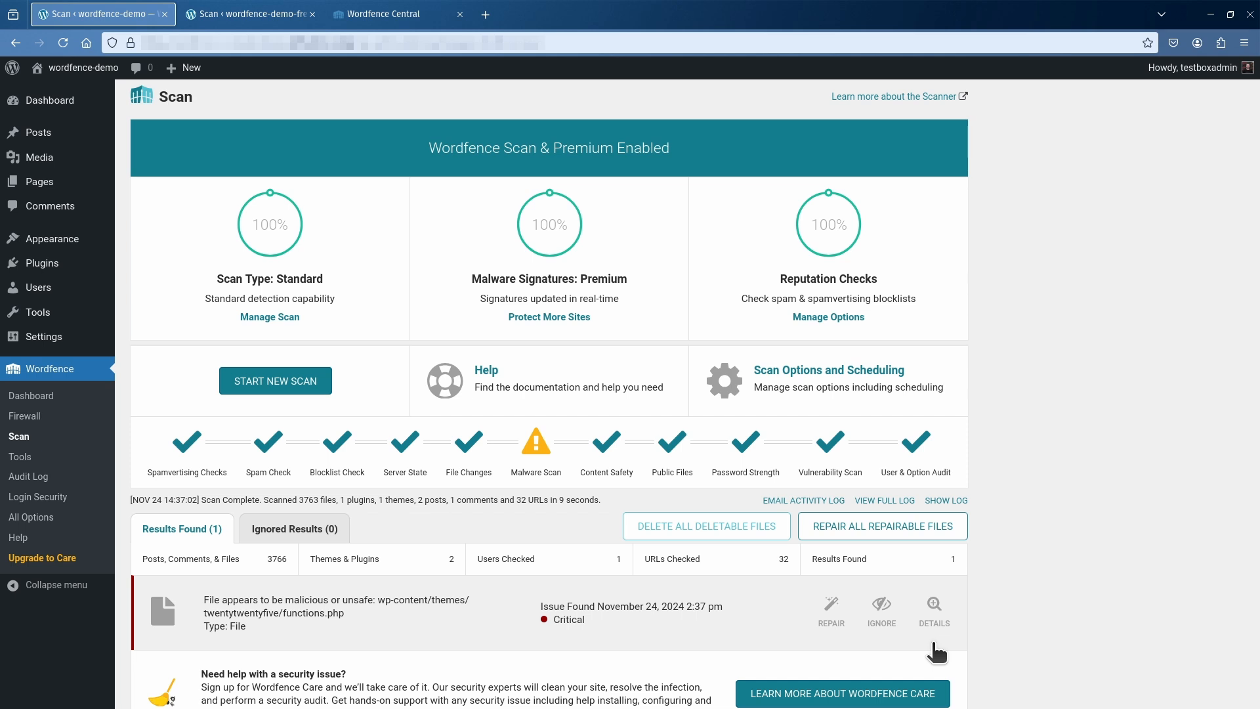
View the functions.php EICAR finding details and the Ignore options, then start Repair.
left_click(934, 611)
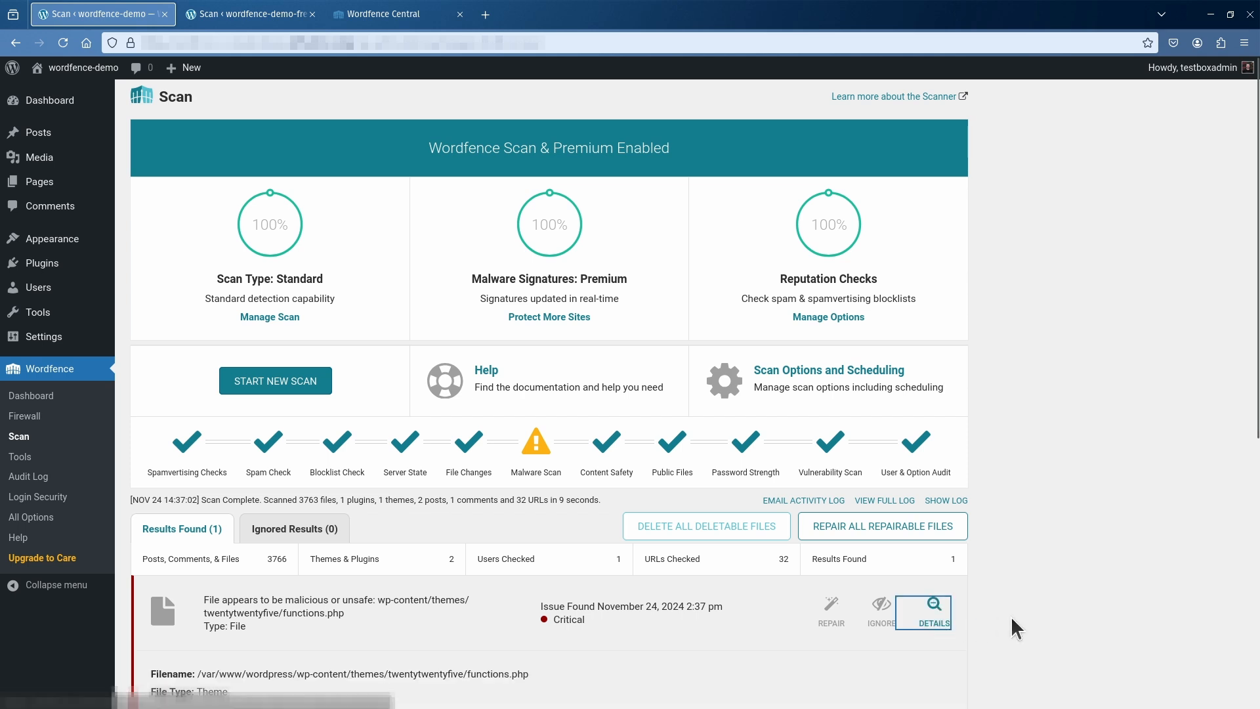
left_click(934, 612)
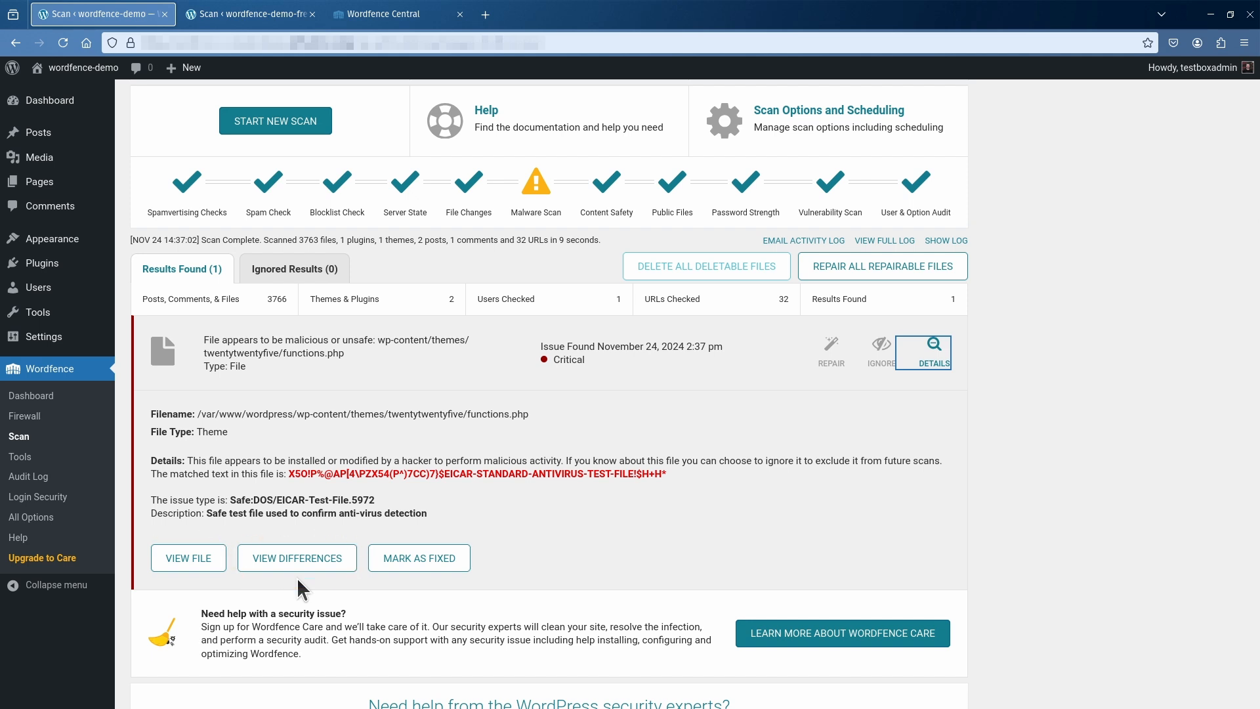
mouse_move(416, 589)
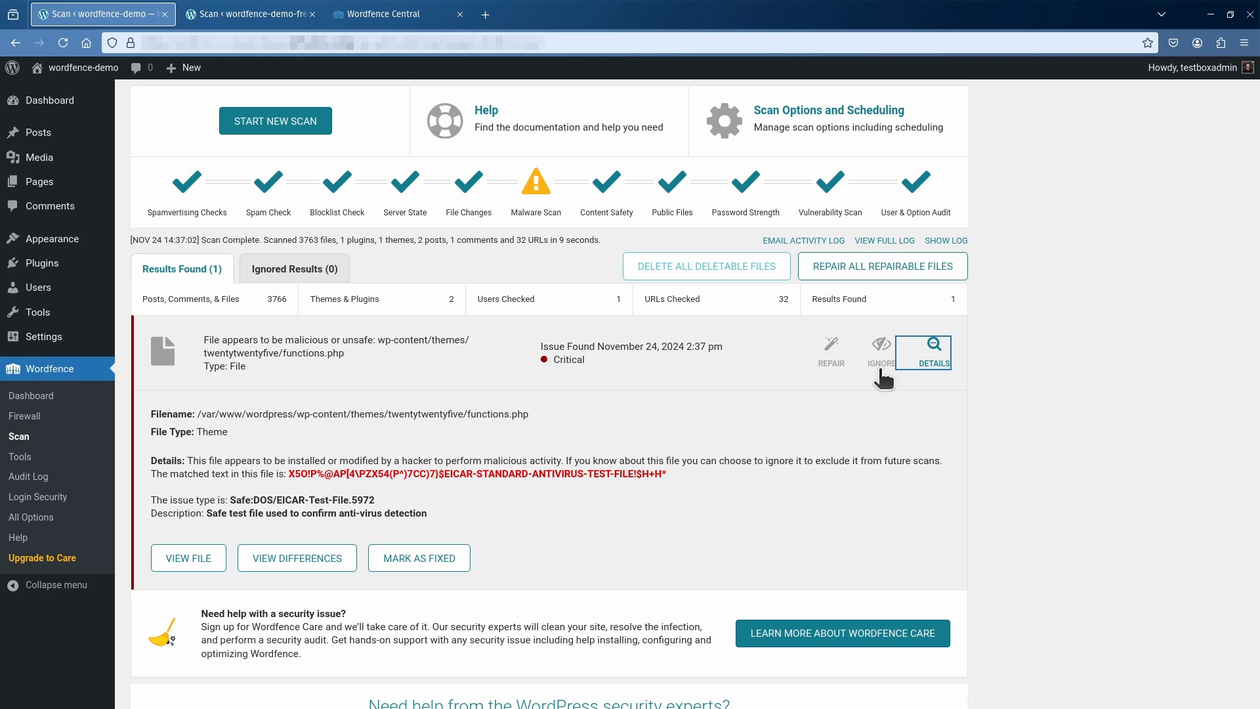
left_click(882, 352)
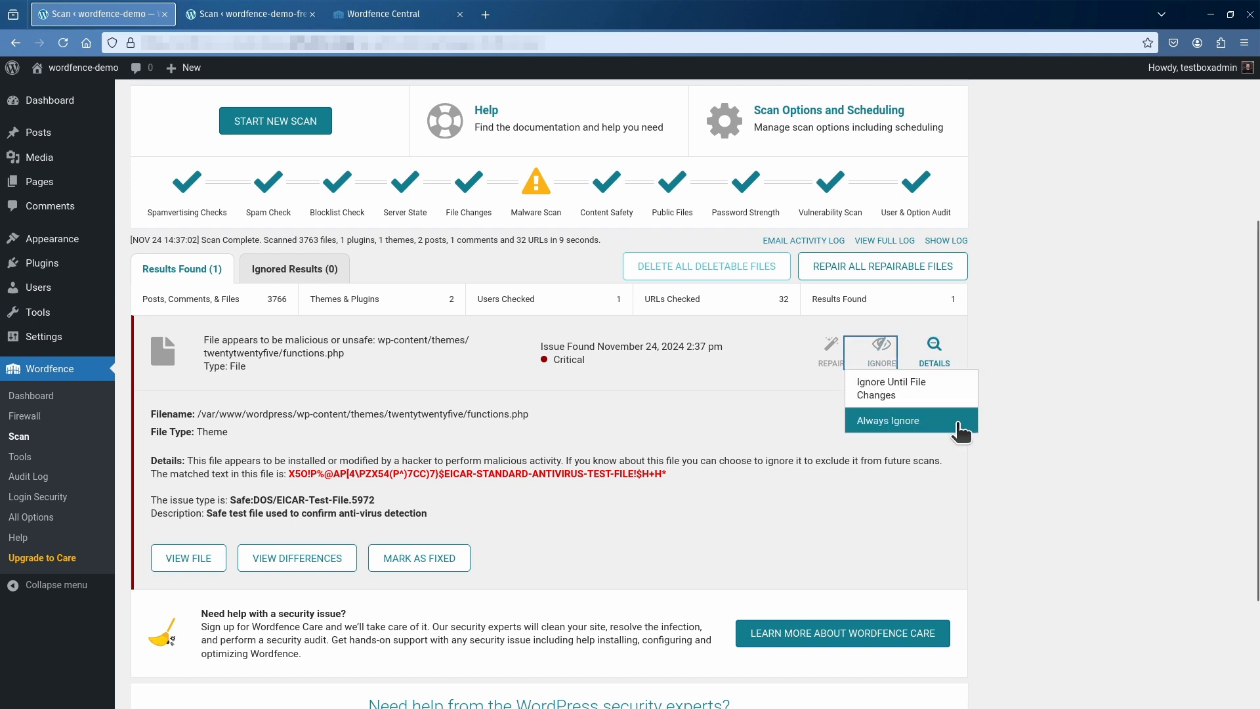
mouse_move(961, 422)
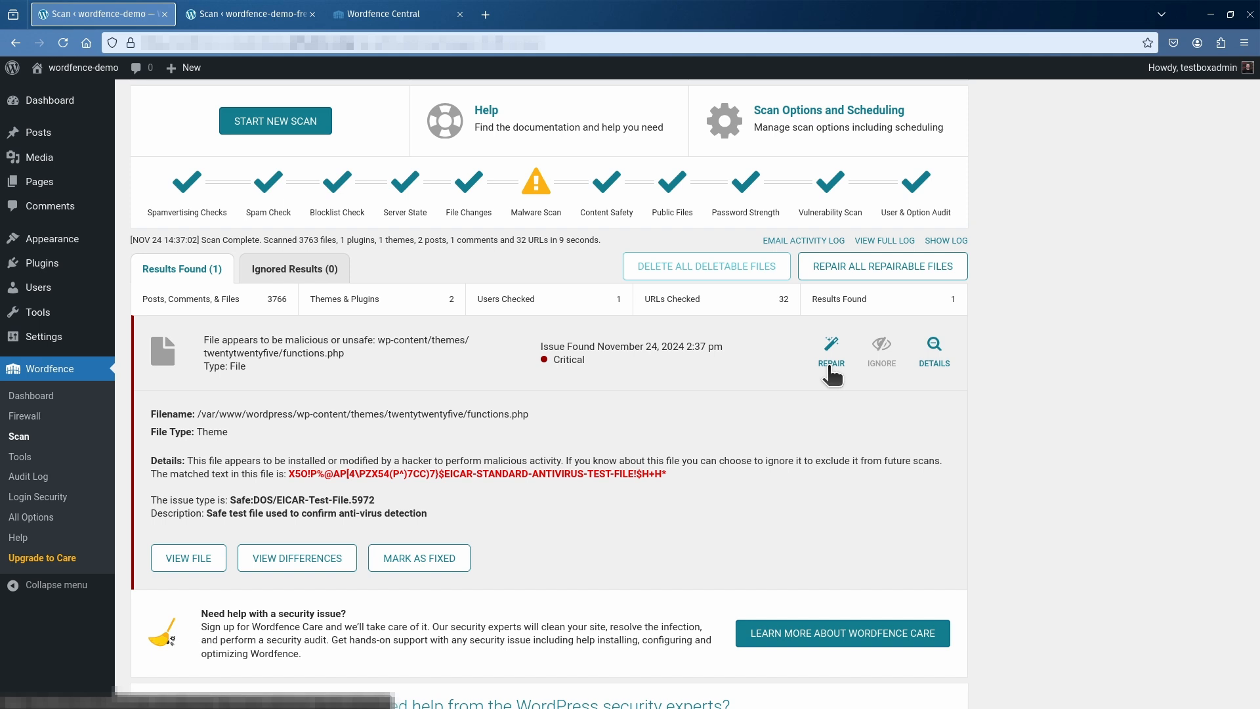
left_click(832, 348)
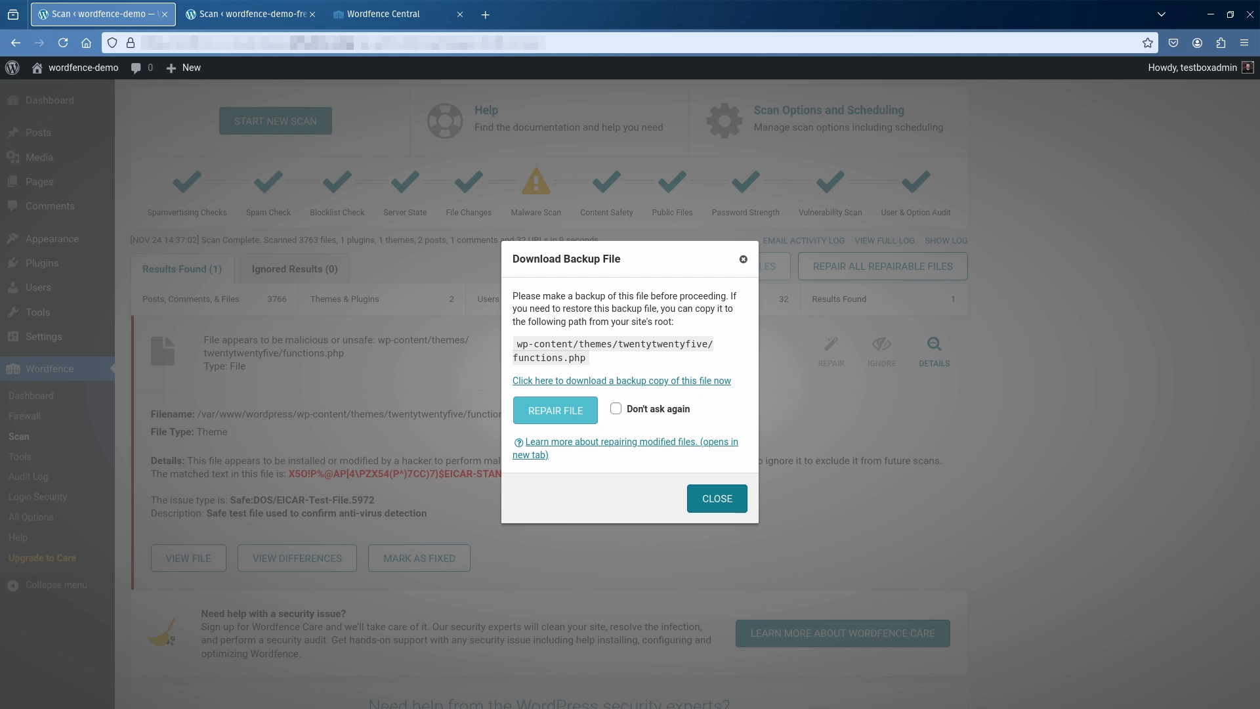
mouse_move(691, 387)
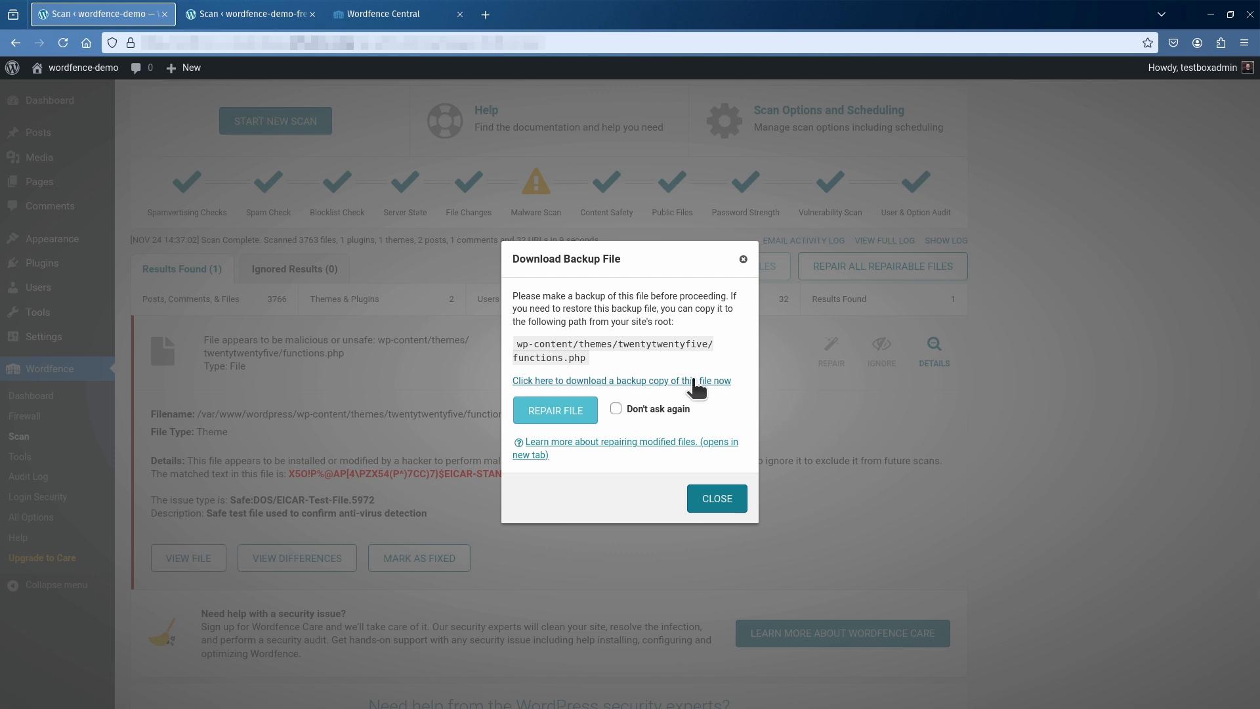
Download a backup copy of functions.php, then repair the file.
left_click(622, 381)
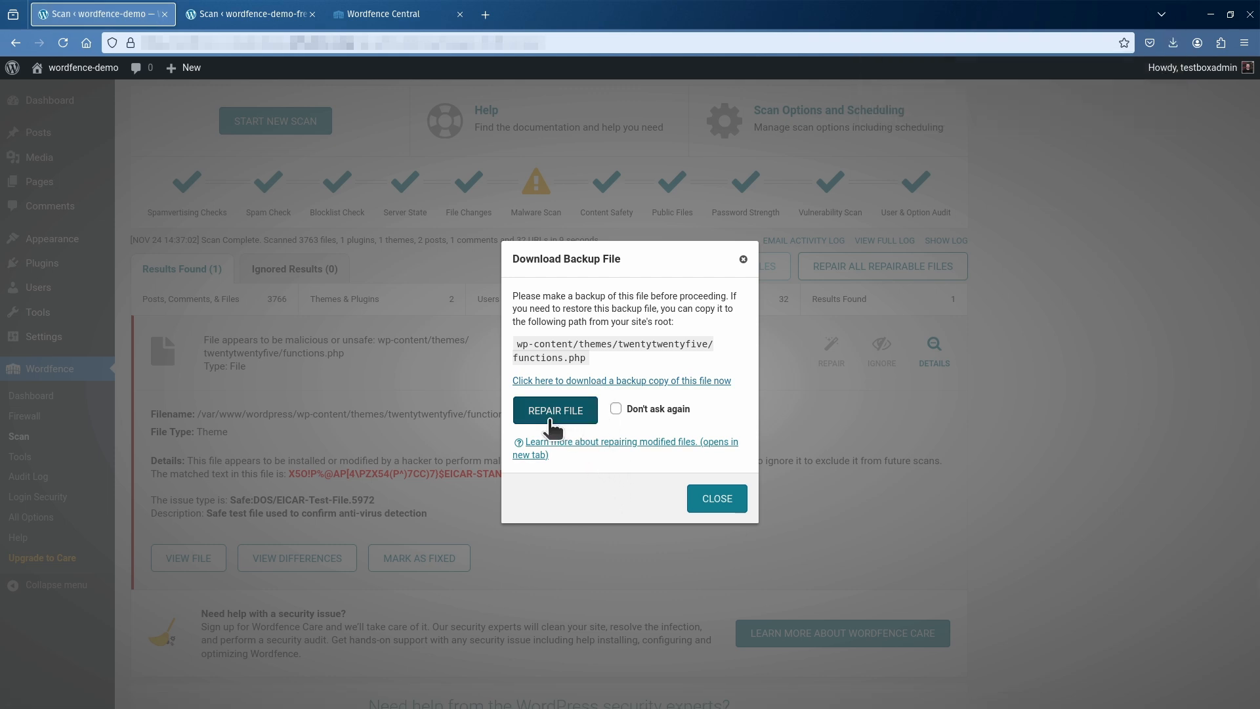
left_click(555, 410)
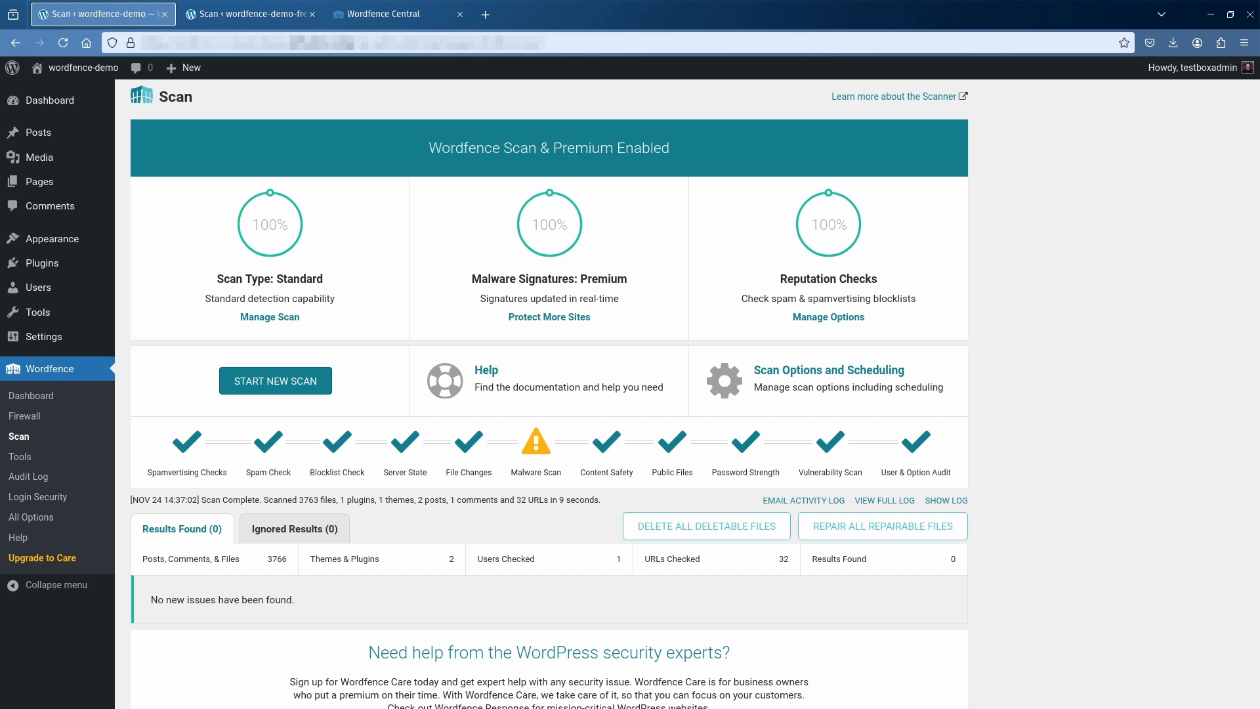
mouse_move(1143, 244)
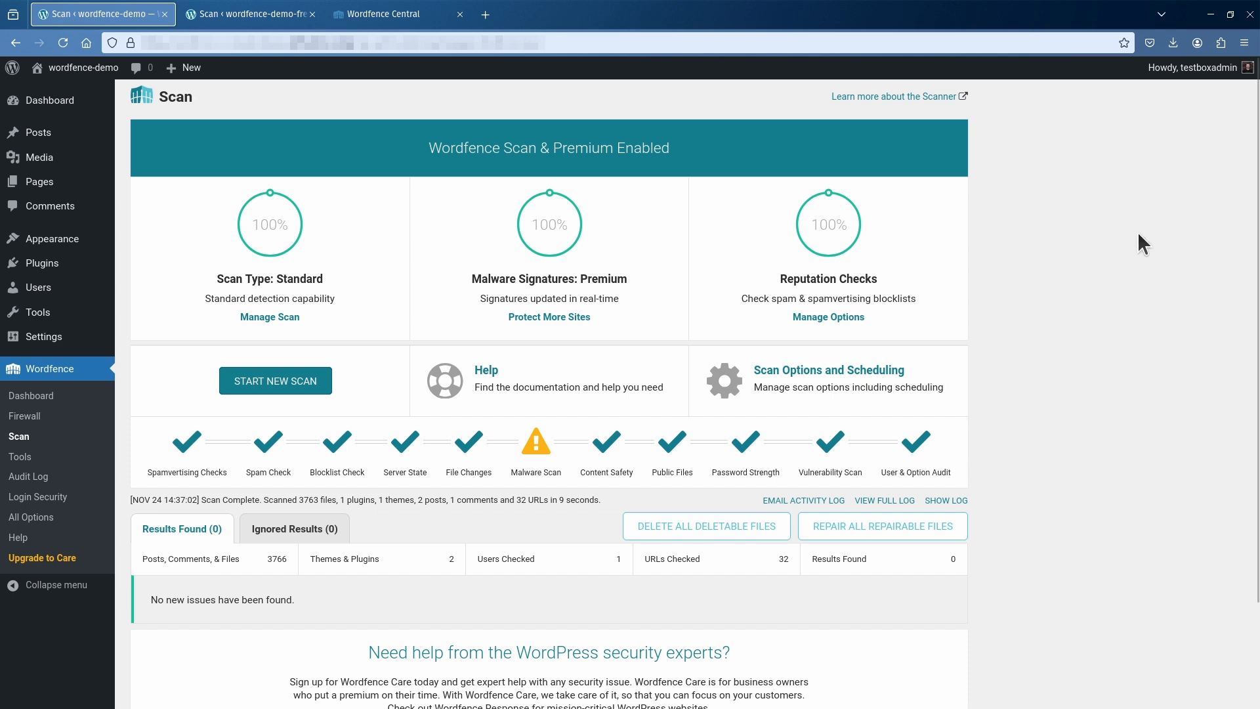
mouse_move(927, 96)
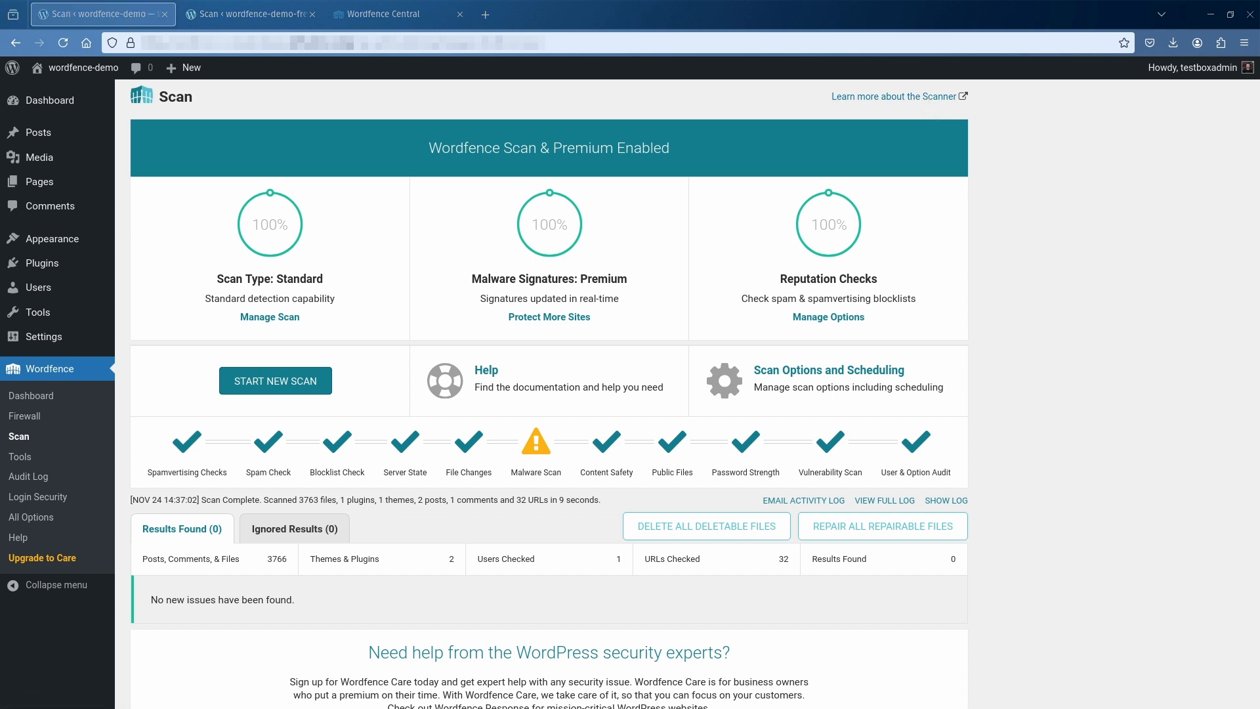
mouse_move(189, 287)
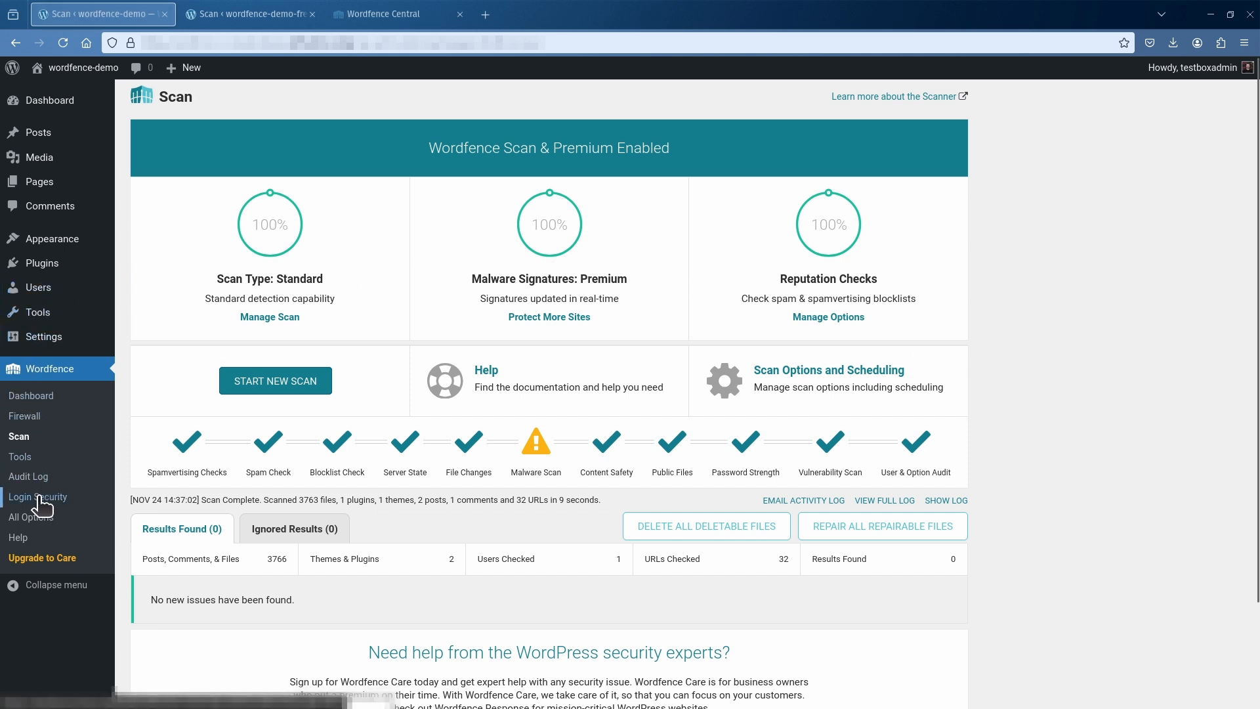
Open Login Security's Two-Factor Authentication tab with QR code and recovery codes.
left_click(38, 496)
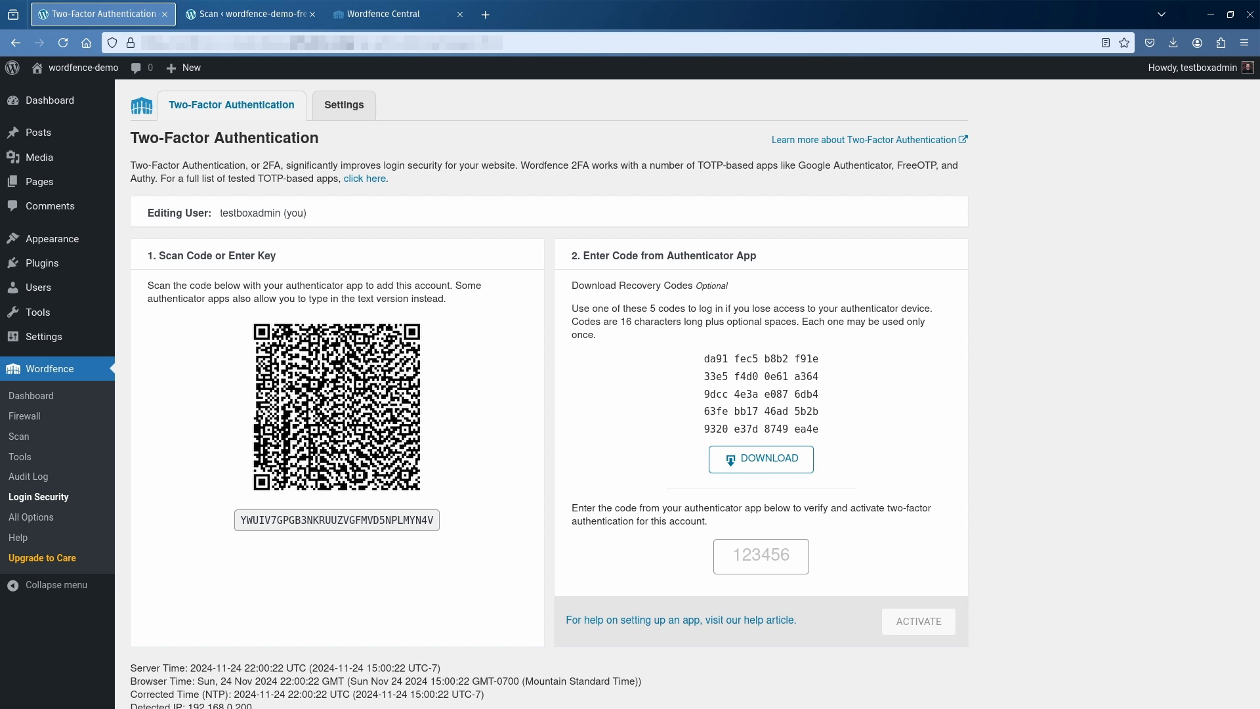
mouse_move(677, 219)
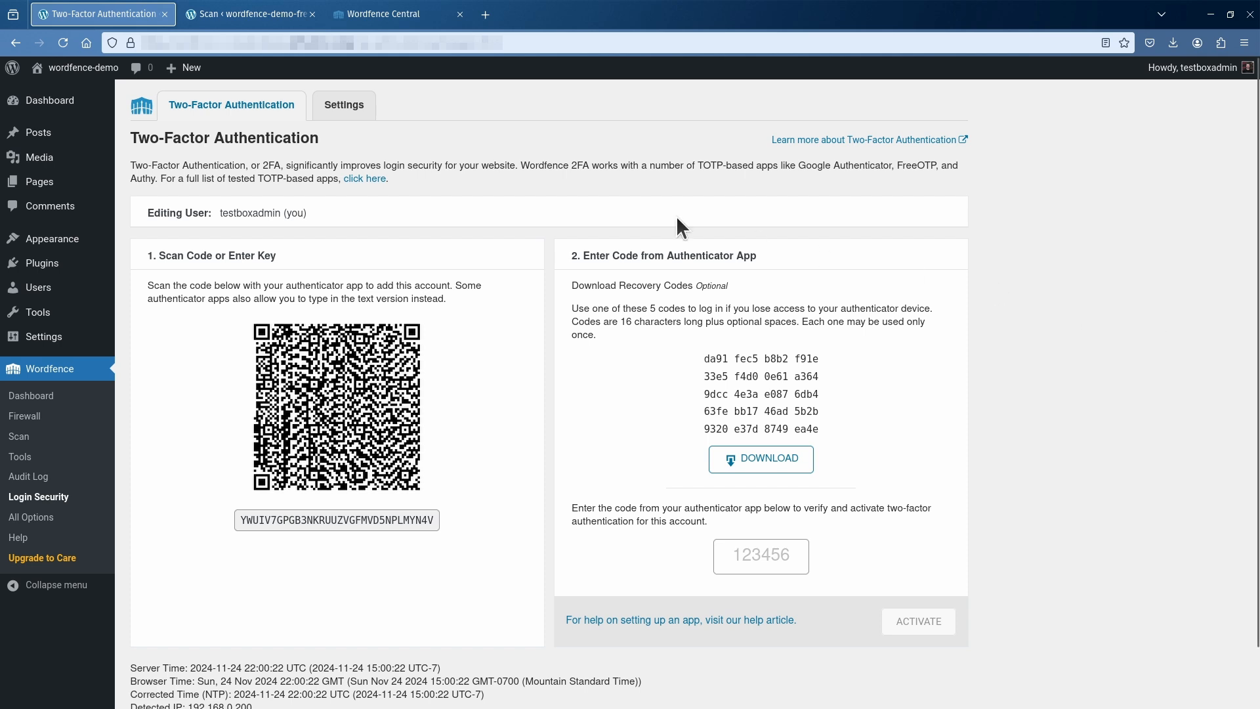
Open the Login Security Settings tab showing per-role 2FA options.
left_click(344, 105)
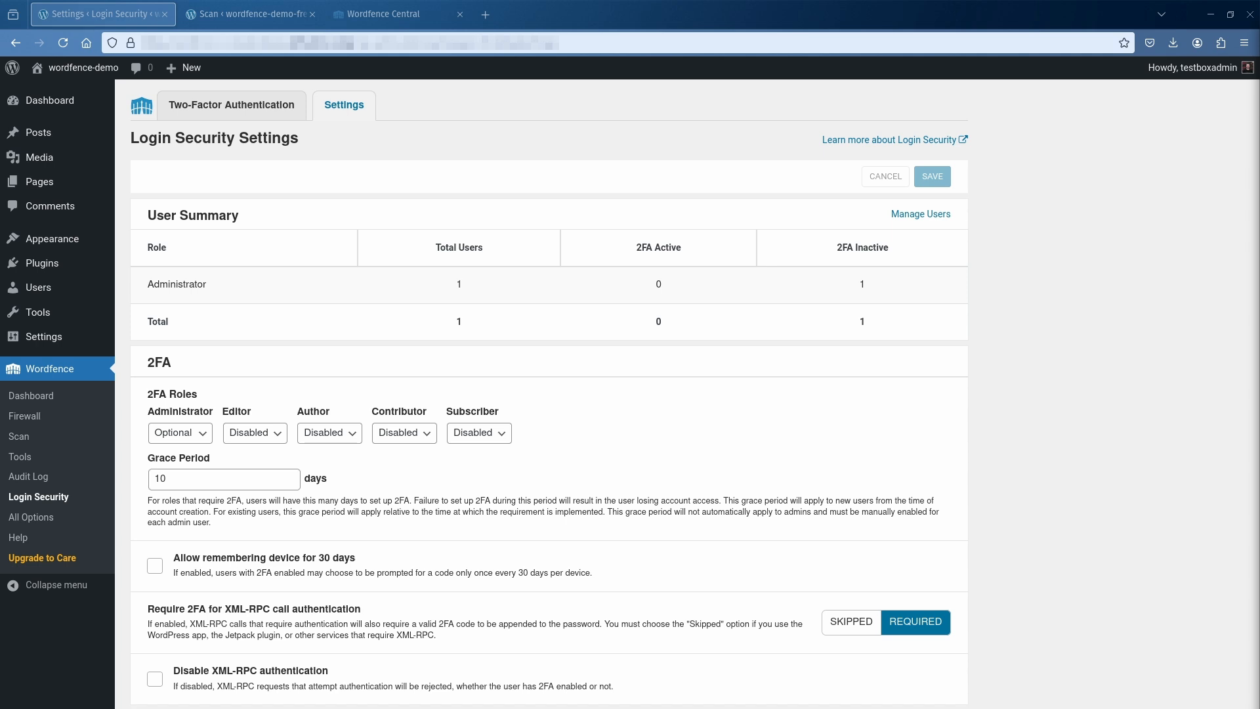
mouse_move(916, 142)
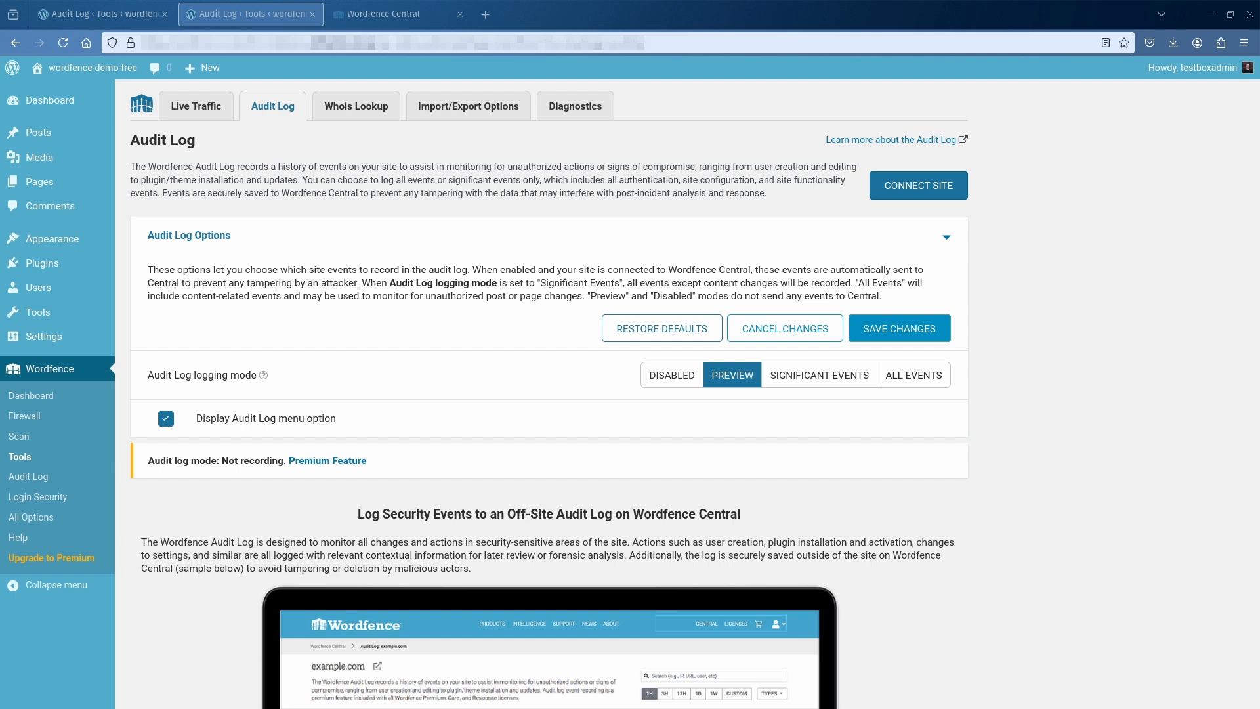
mouse_move(678, 385)
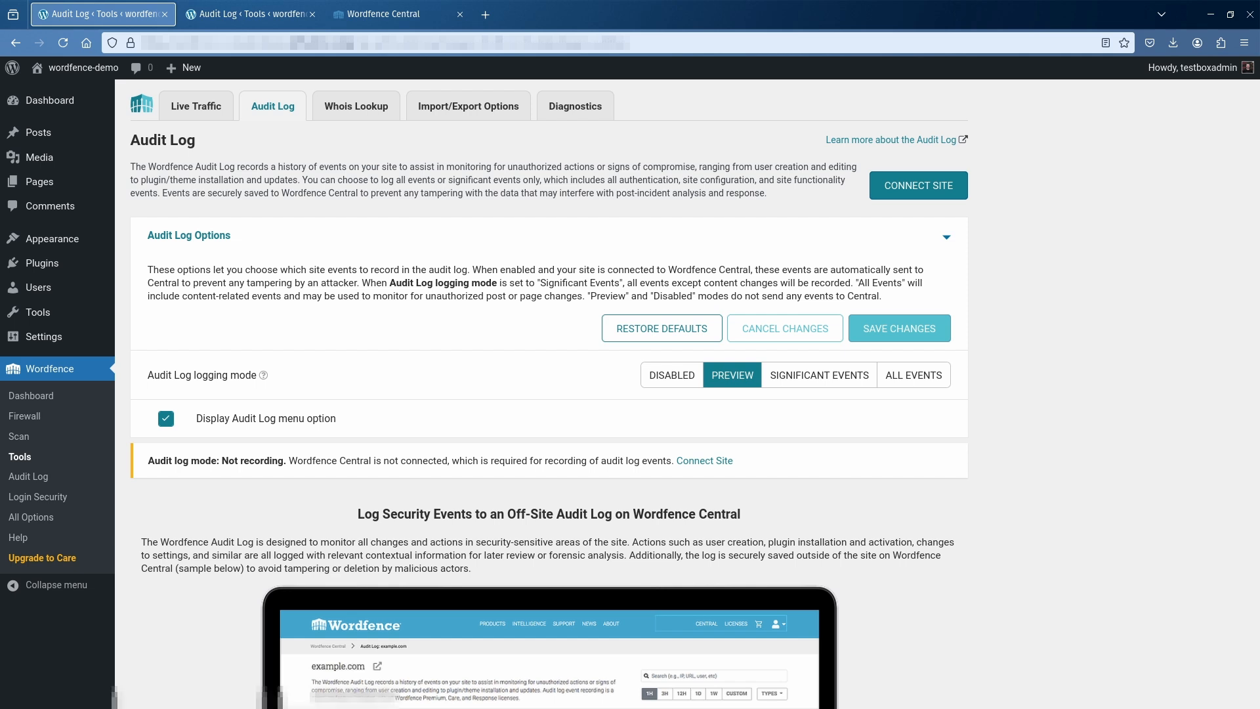
mouse_move(921, 195)
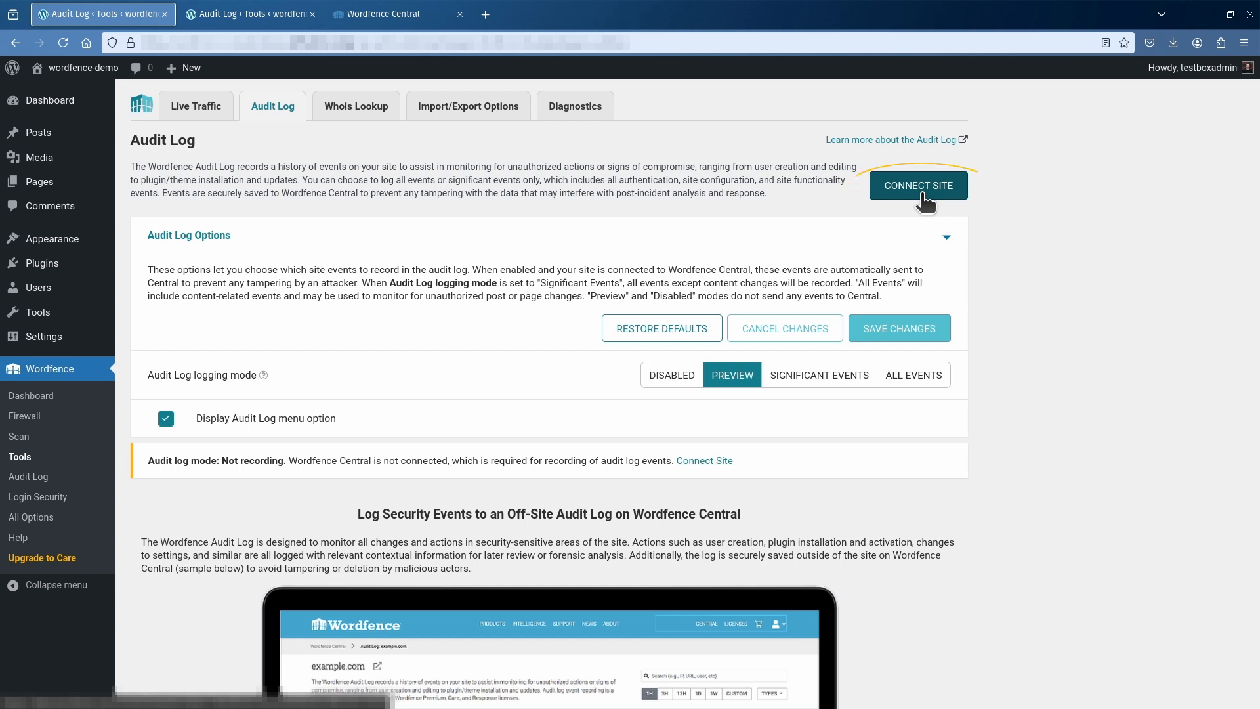
Start connecting the site to Wordfence Central from the Audit Log page.
left_click(919, 185)
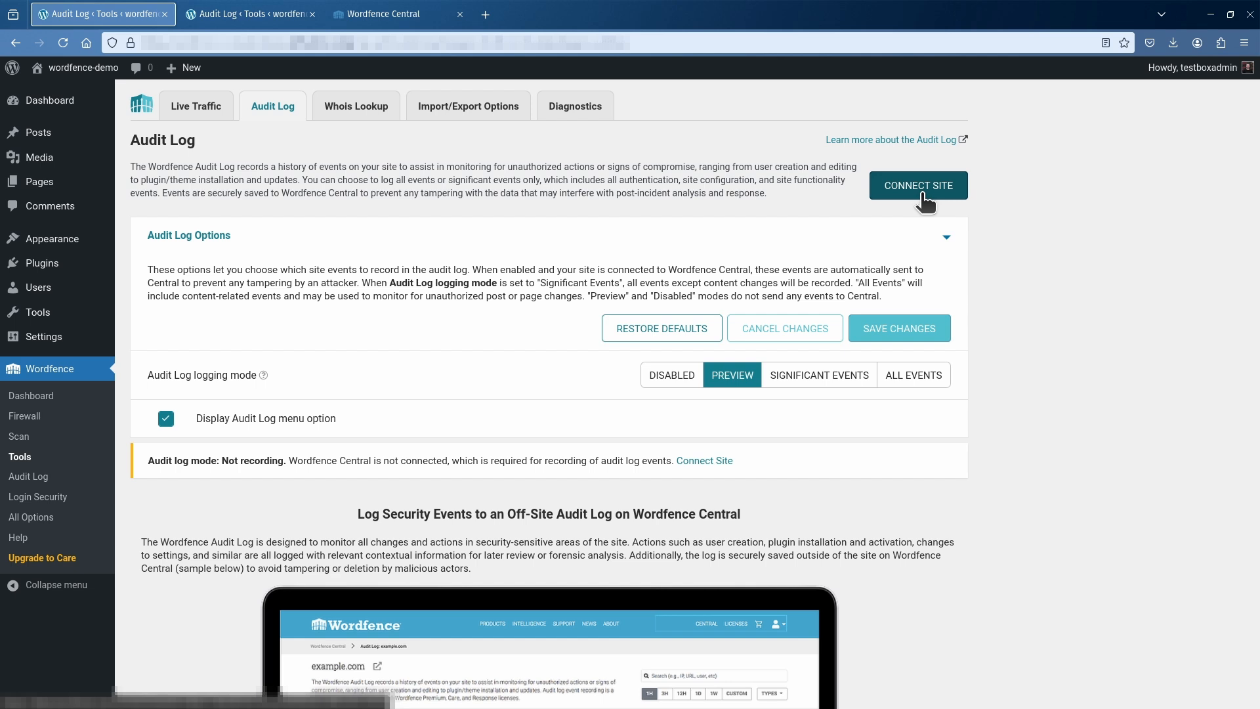
left_click(918, 185)
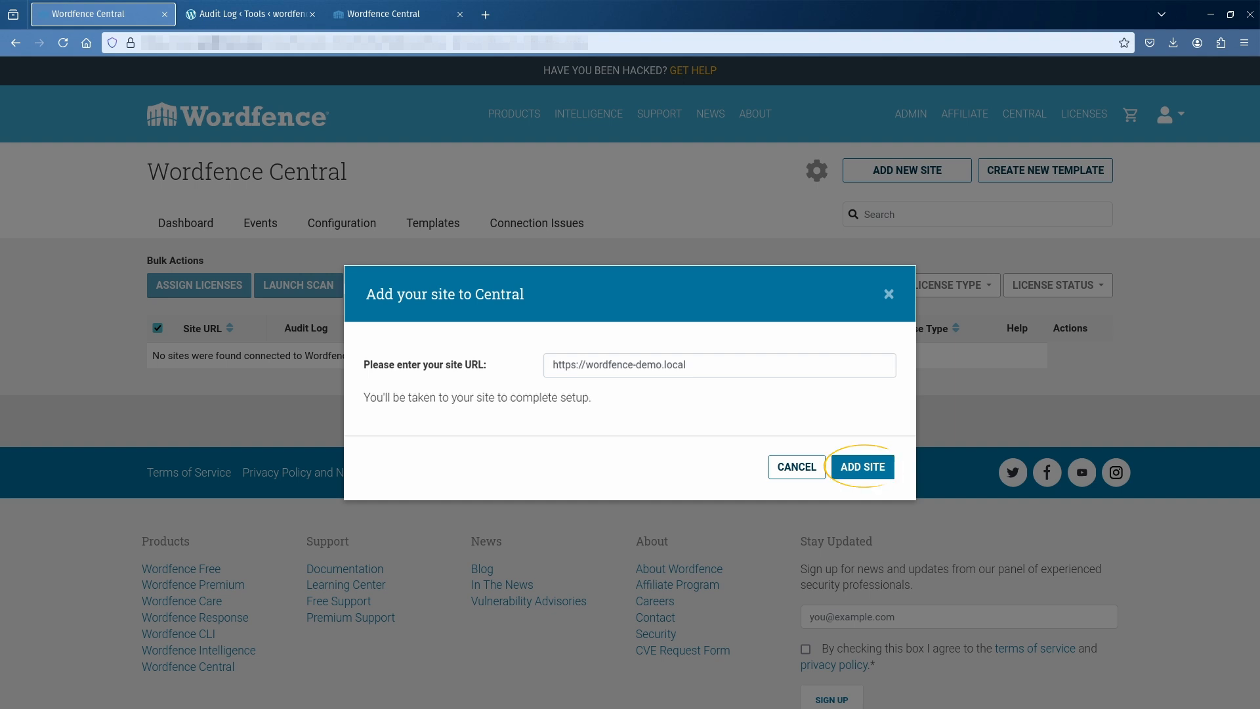
mouse_move(862, 467)
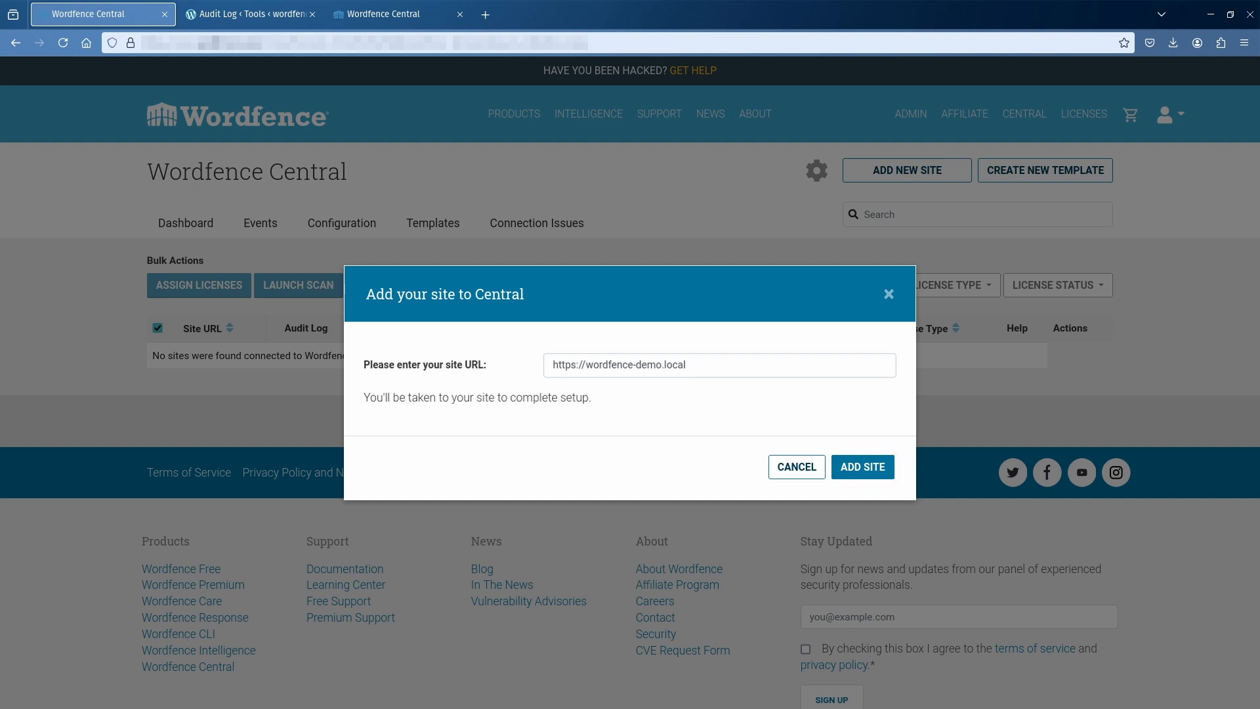
mouse_move(845, 473)
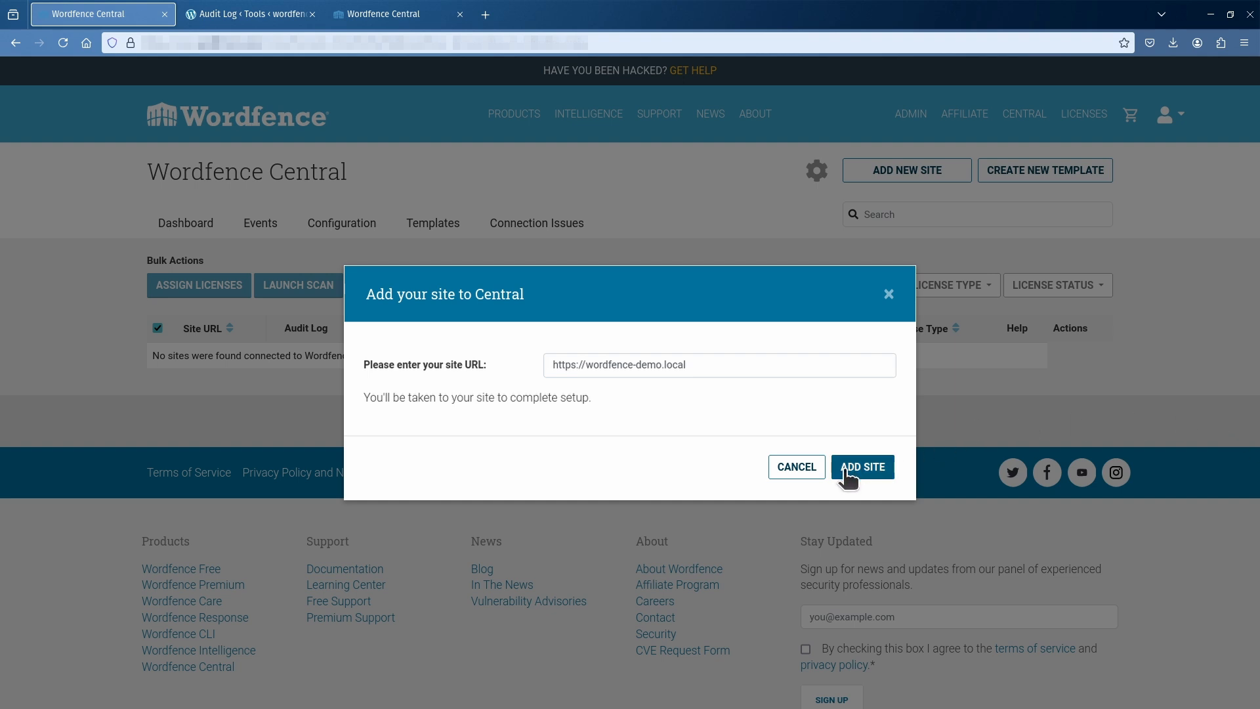
Add wordfence-demo.local to Wordfence Central and confirm success.
left_click(863, 467)
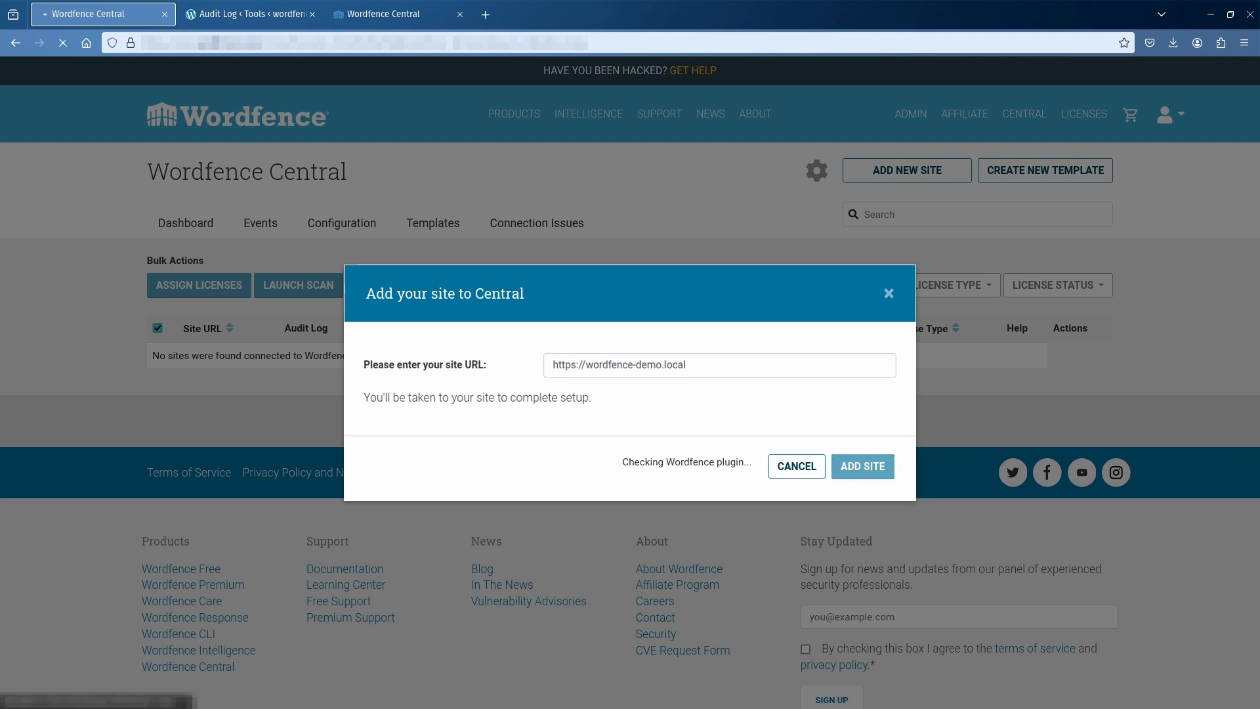
left_click(863, 466)
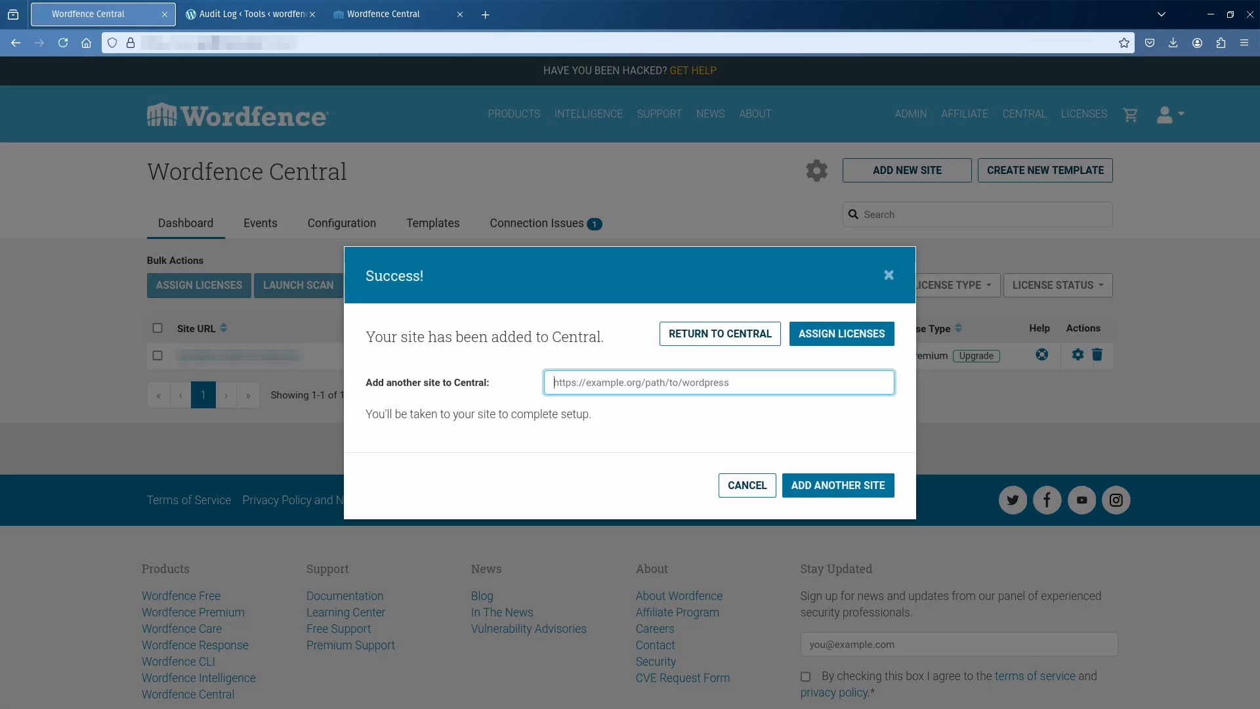
mouse_move(795, 545)
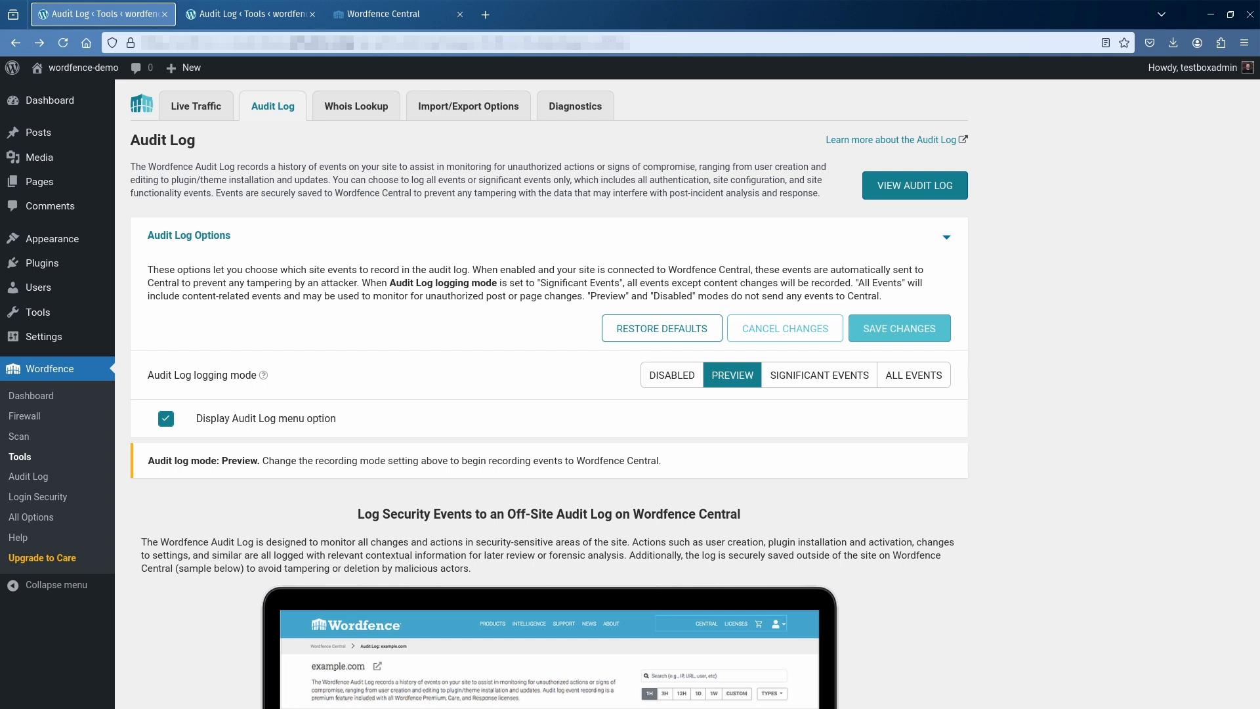
mouse_move(850, 415)
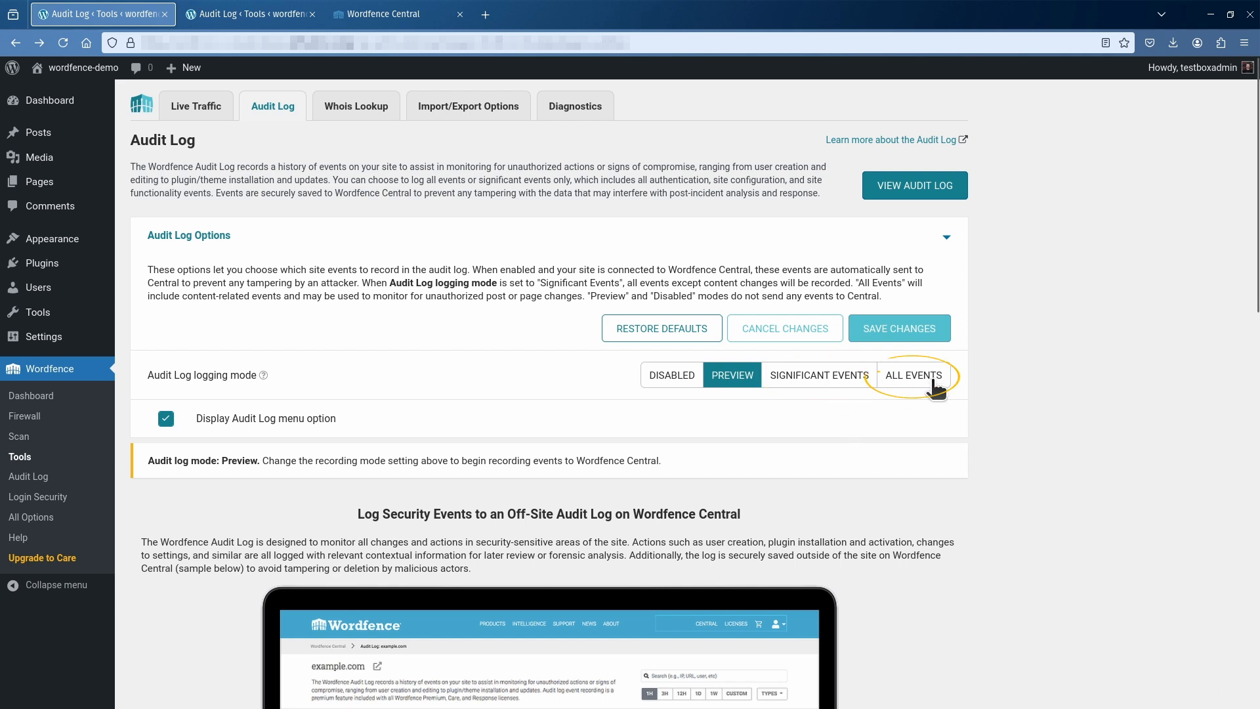
Set the Audit Log logging mode to All Events and save the change.
left_click(914, 375)
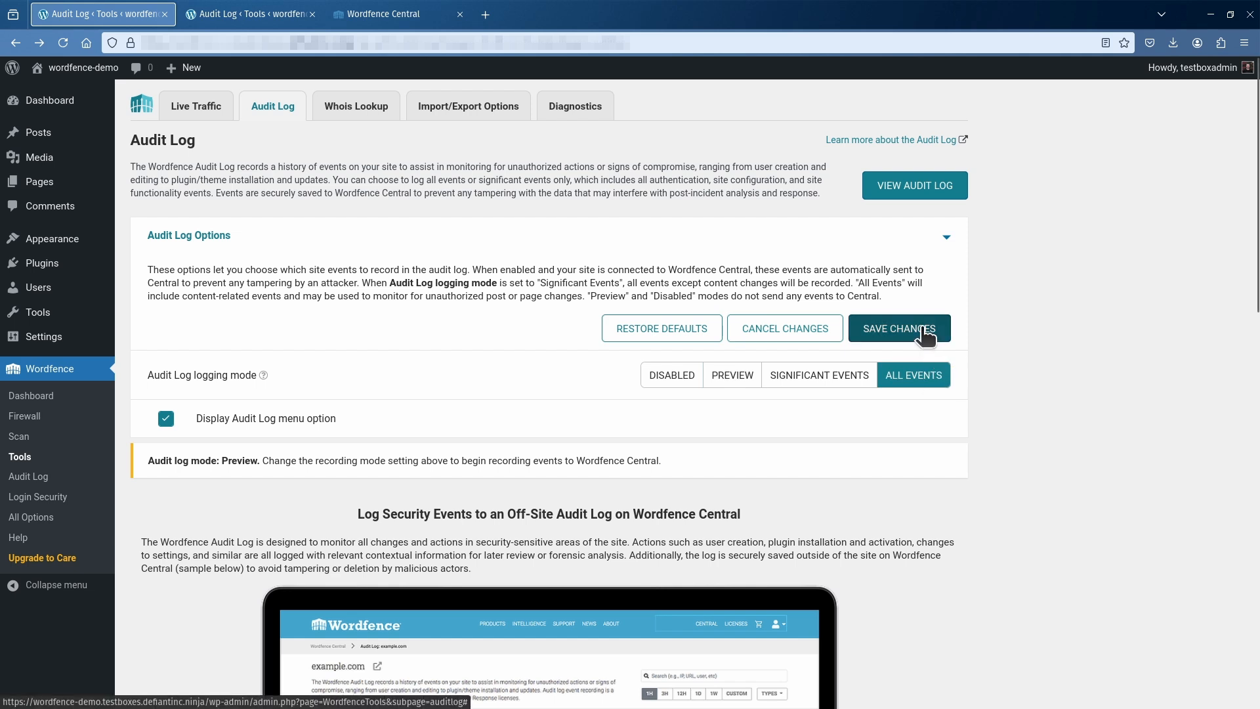
left_click(899, 328)
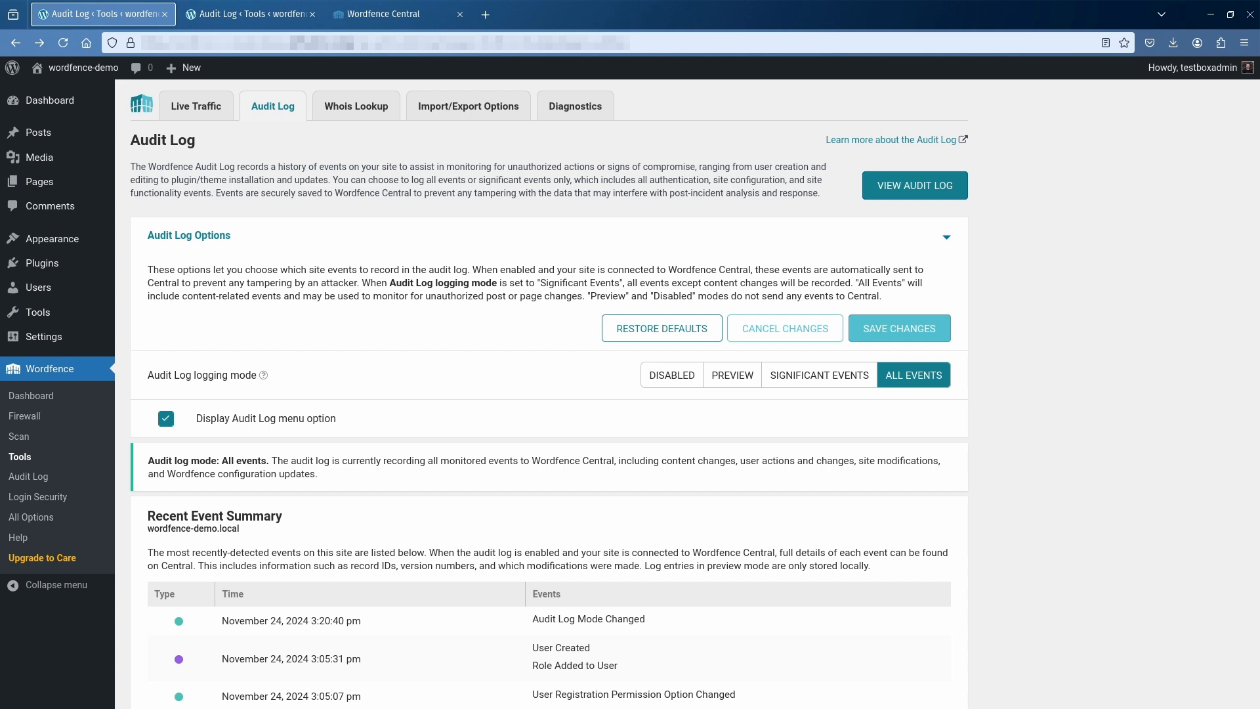
Check the demo site's audit log in Wordfence Central for the mode-change-to-all event.
left_click(384, 14)
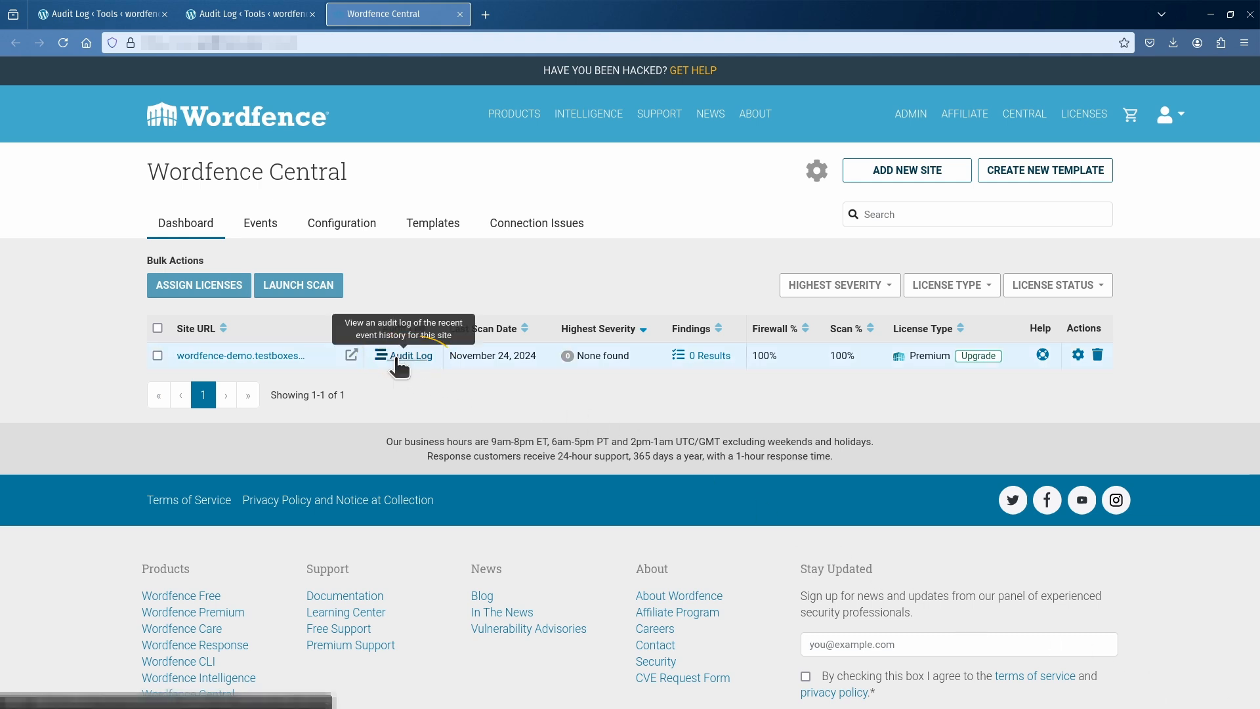
left_click(404, 355)
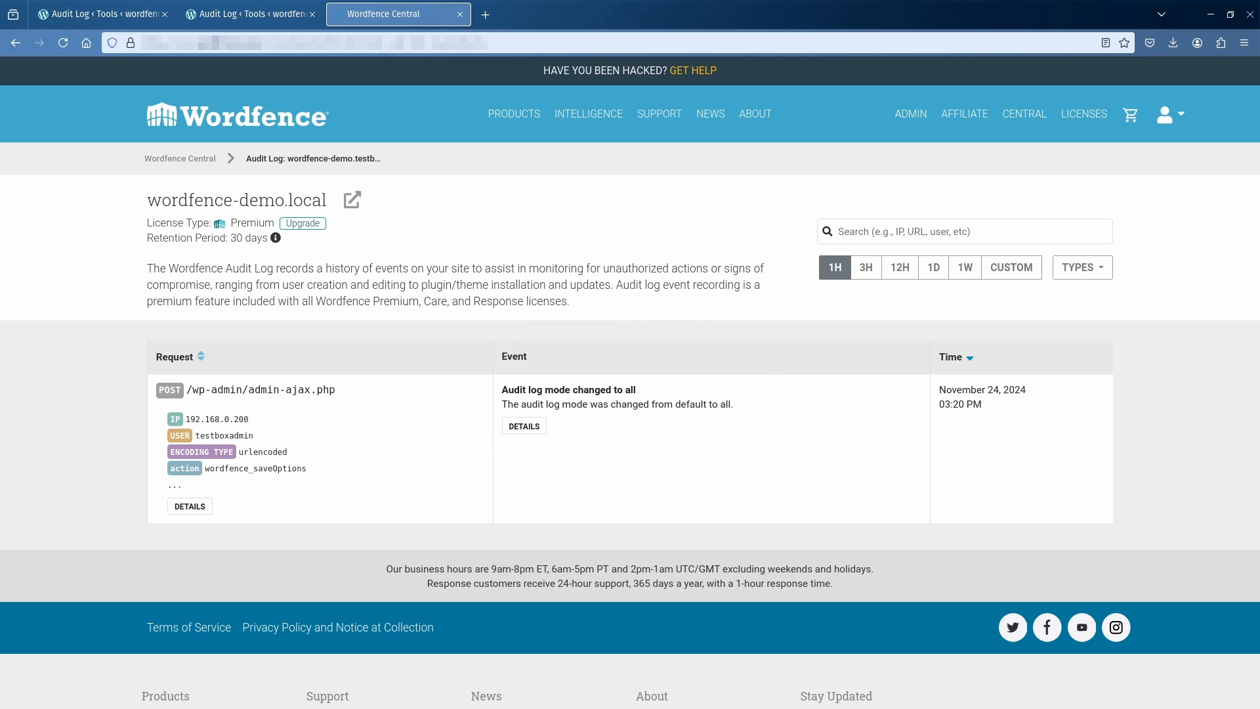
left_click(92, 14)
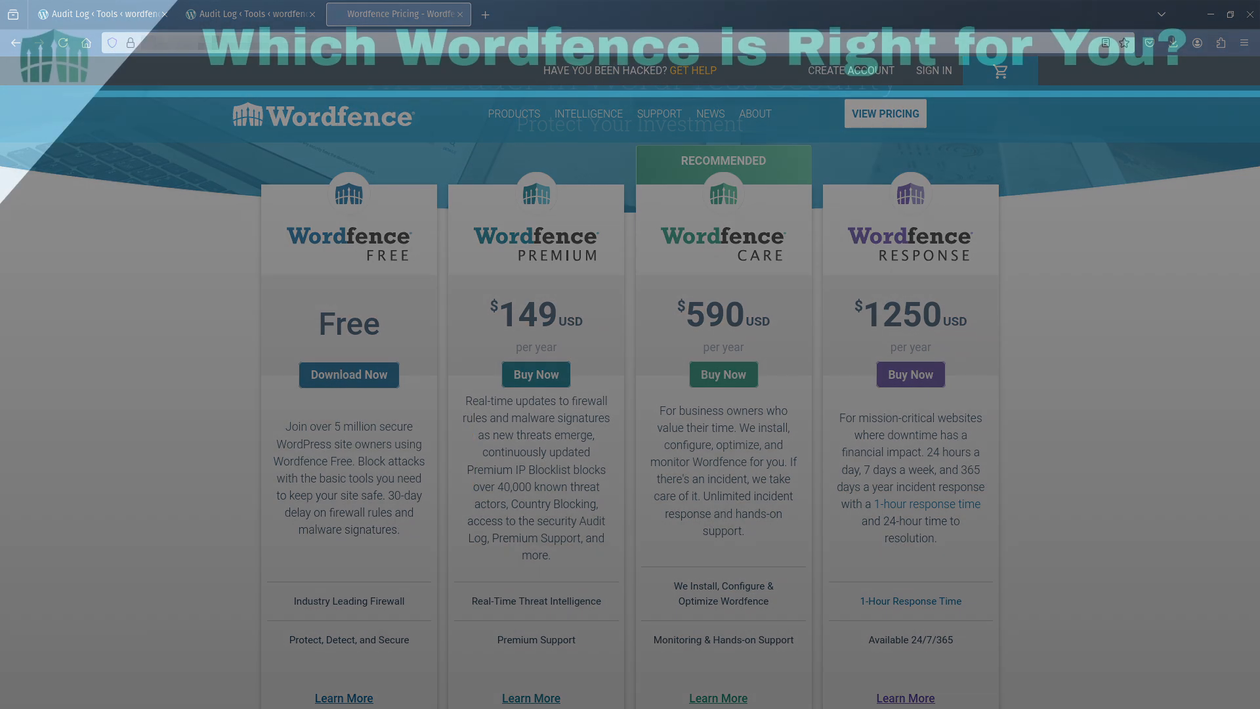
Open the Wordfence Free details page from pricing and scroll through it.
left_click(349, 374)
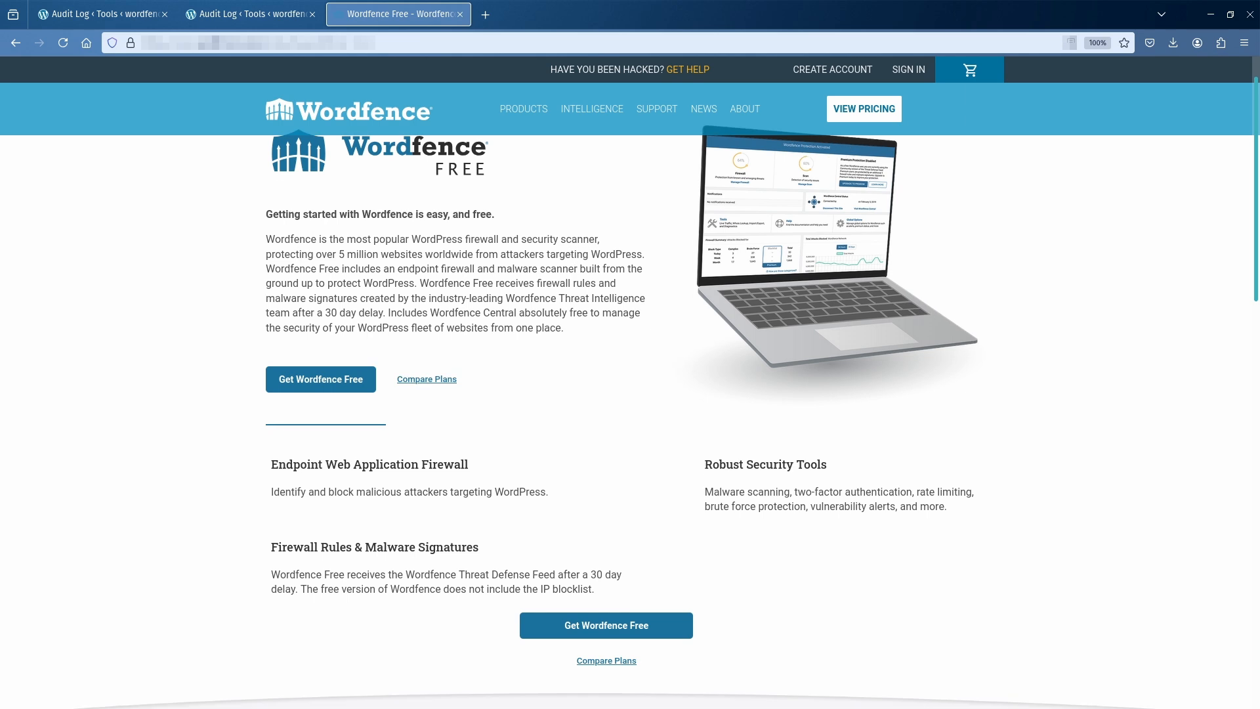
scroll("down", 3)
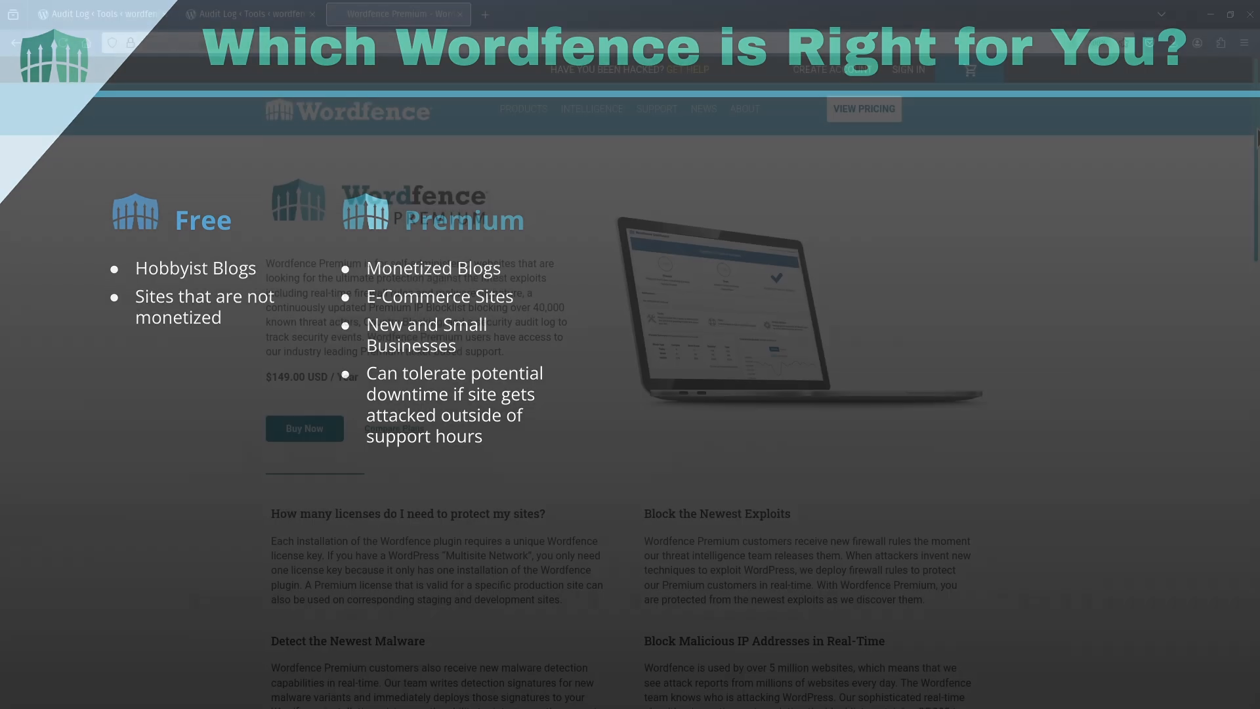
scroll("down", 3)
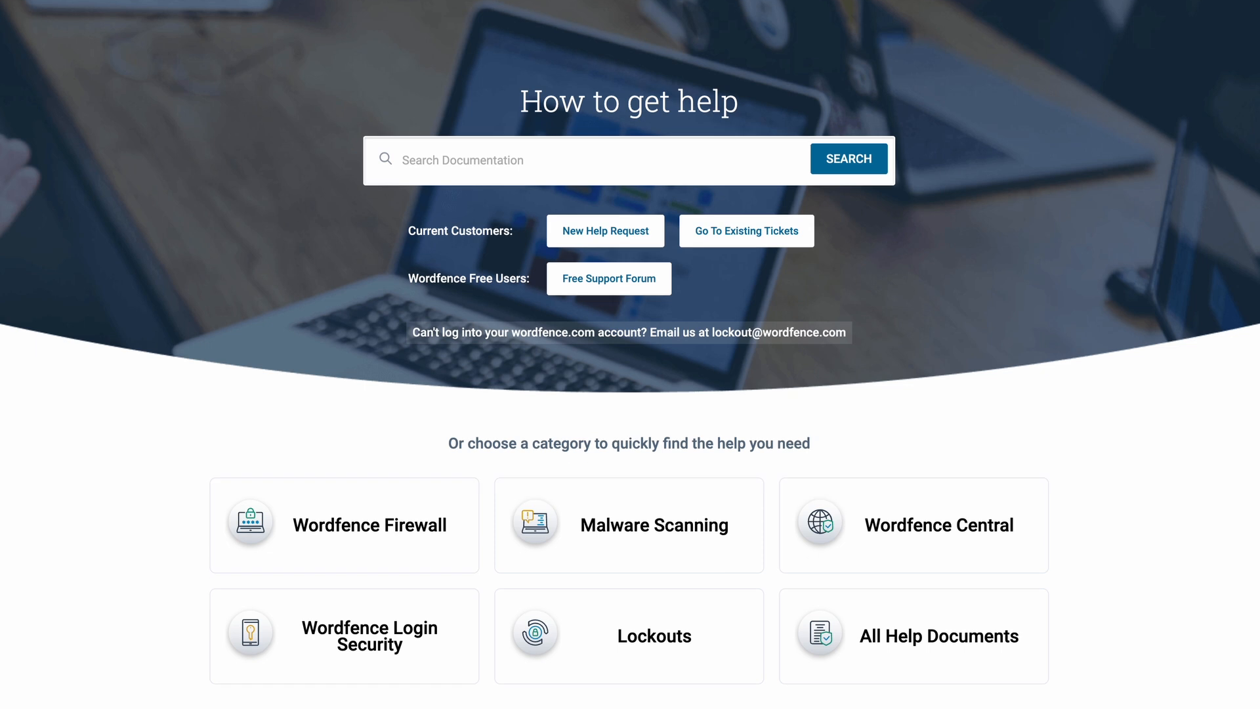
Scroll toward the Wordfence Care product page showing its $590 yearly price.
scroll("down", 3)
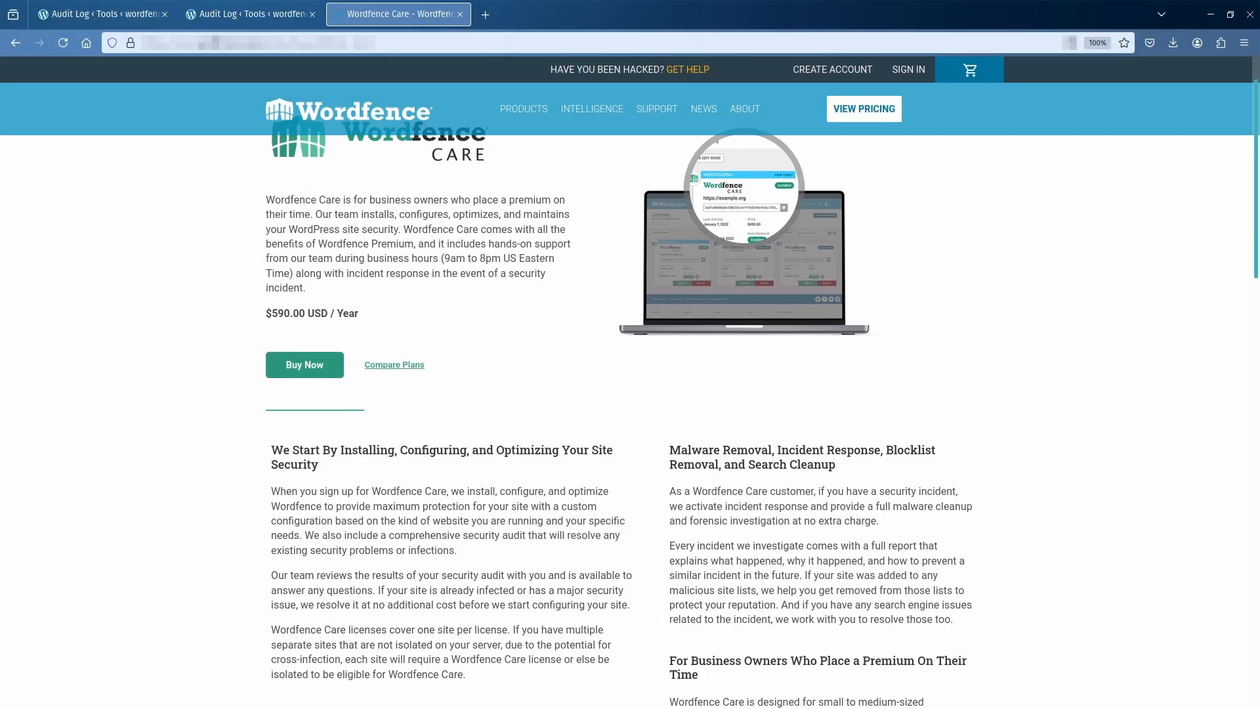
Scroll through the Wordfence Care details, then go to the Wordfence Response page.
scroll("down", 3)
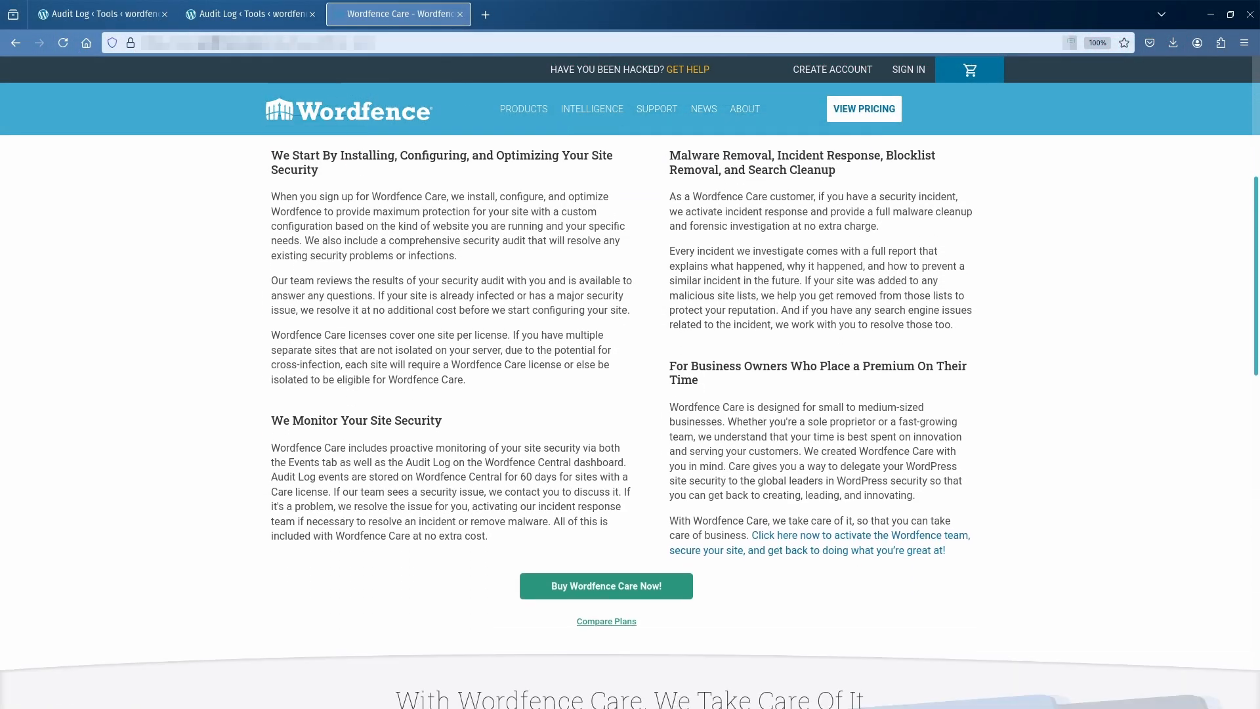
scroll("down", 3)
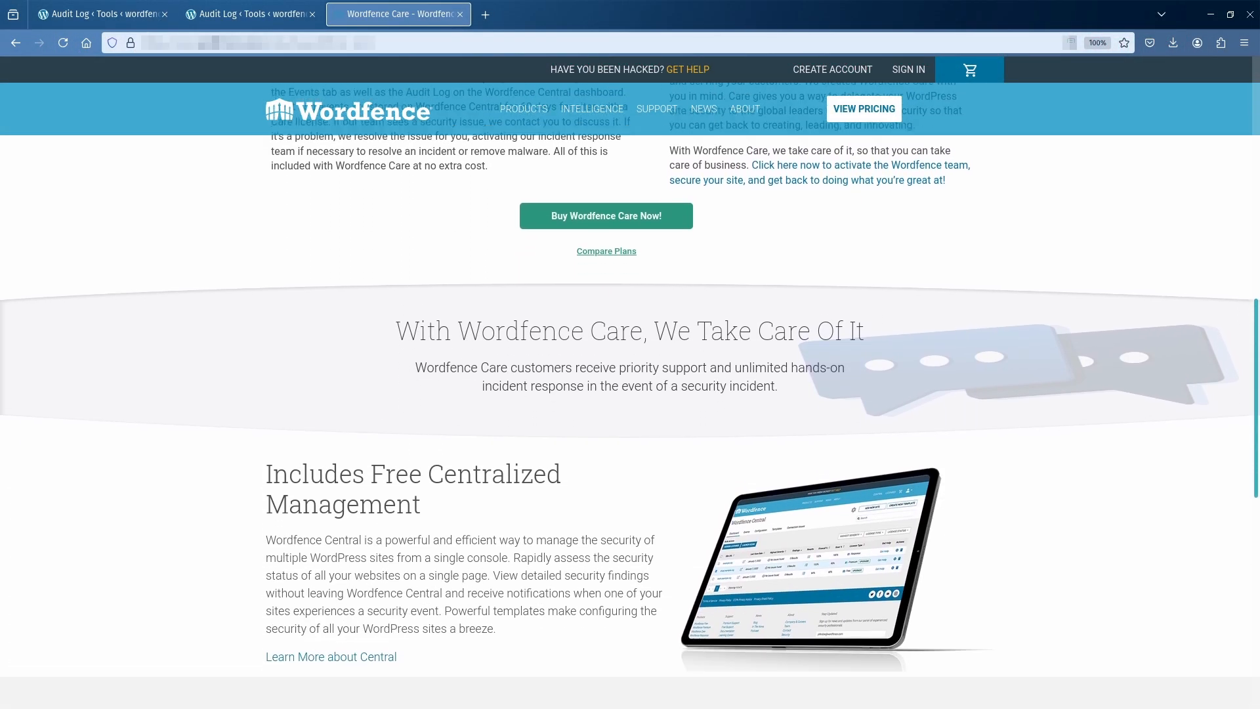
left_click(865, 109)
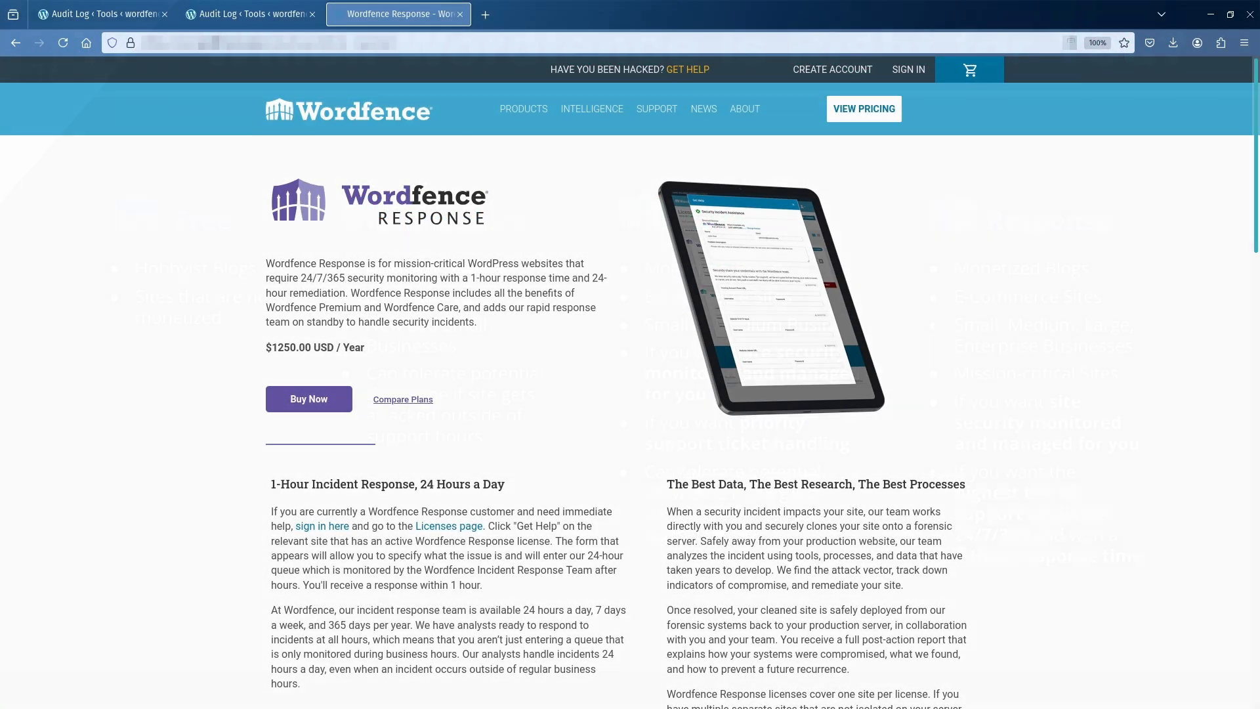
Scroll through the Wordfence Response details on 24/7/365 monitoring and $1250 price.
scroll("down", 3)
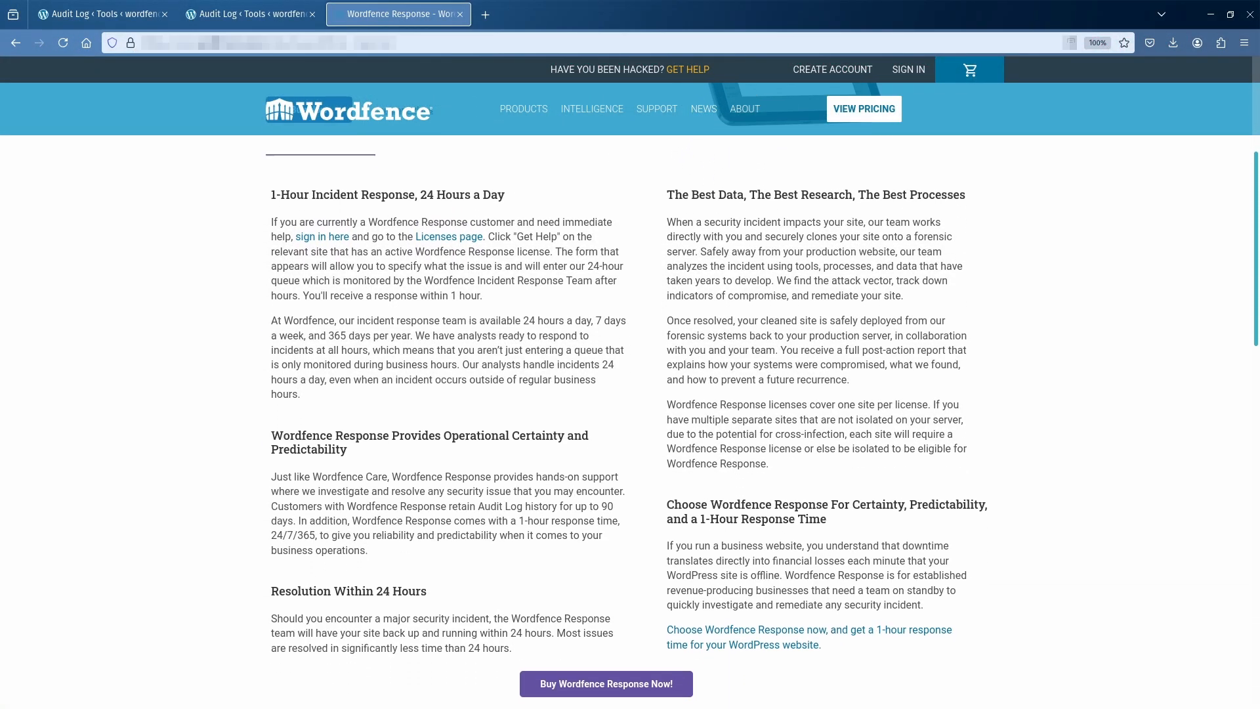
scroll("down", 3)
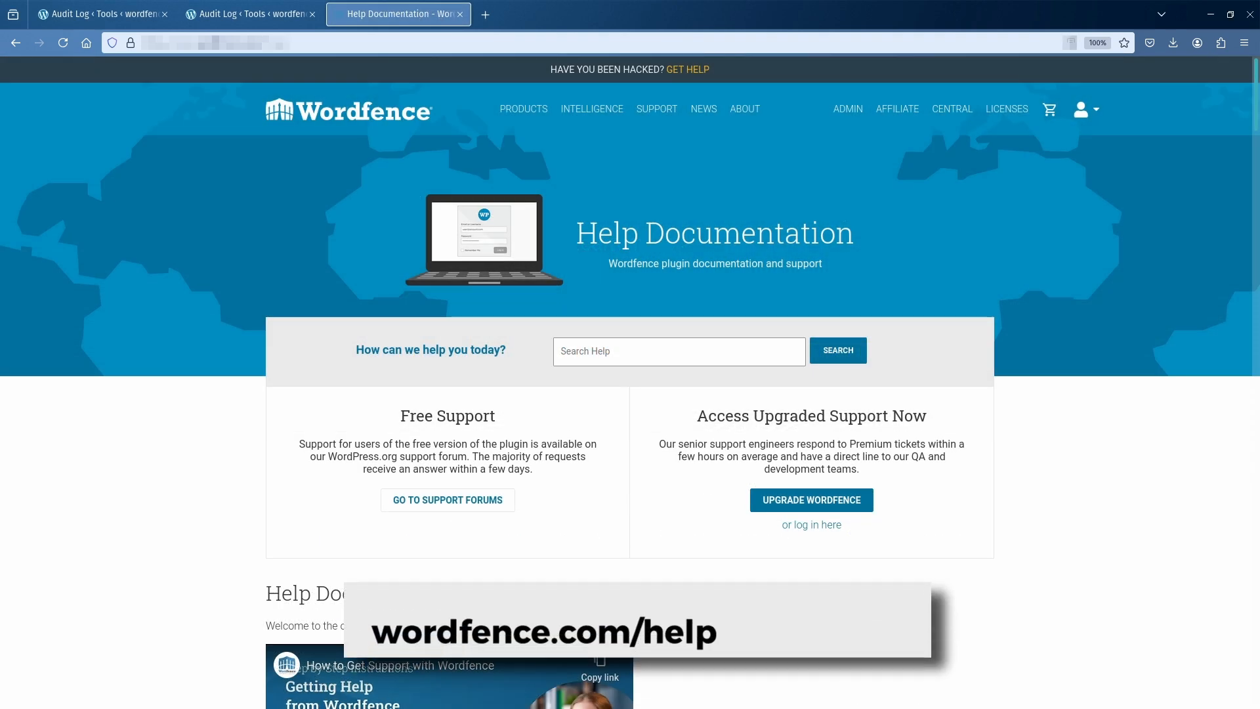
Scroll the Help Documentation down to License Key, Billing History and Wordfence Central guides.
scroll("down", 3)
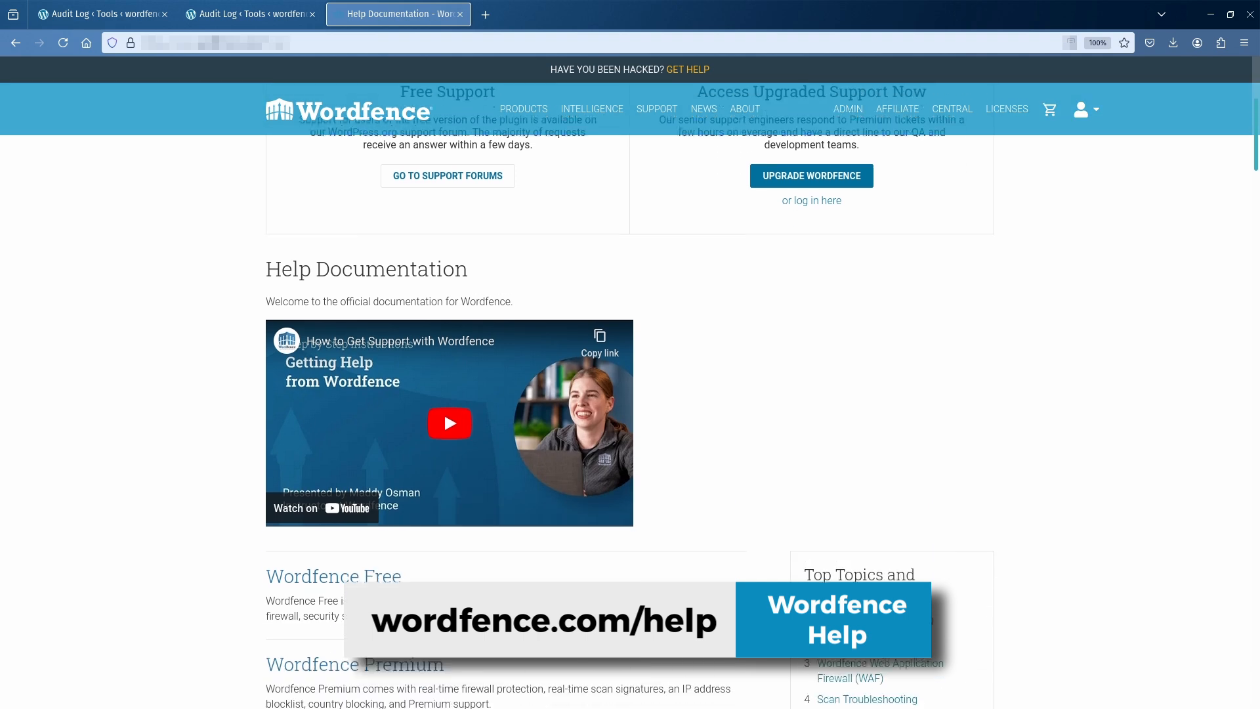
scroll("down", 3)
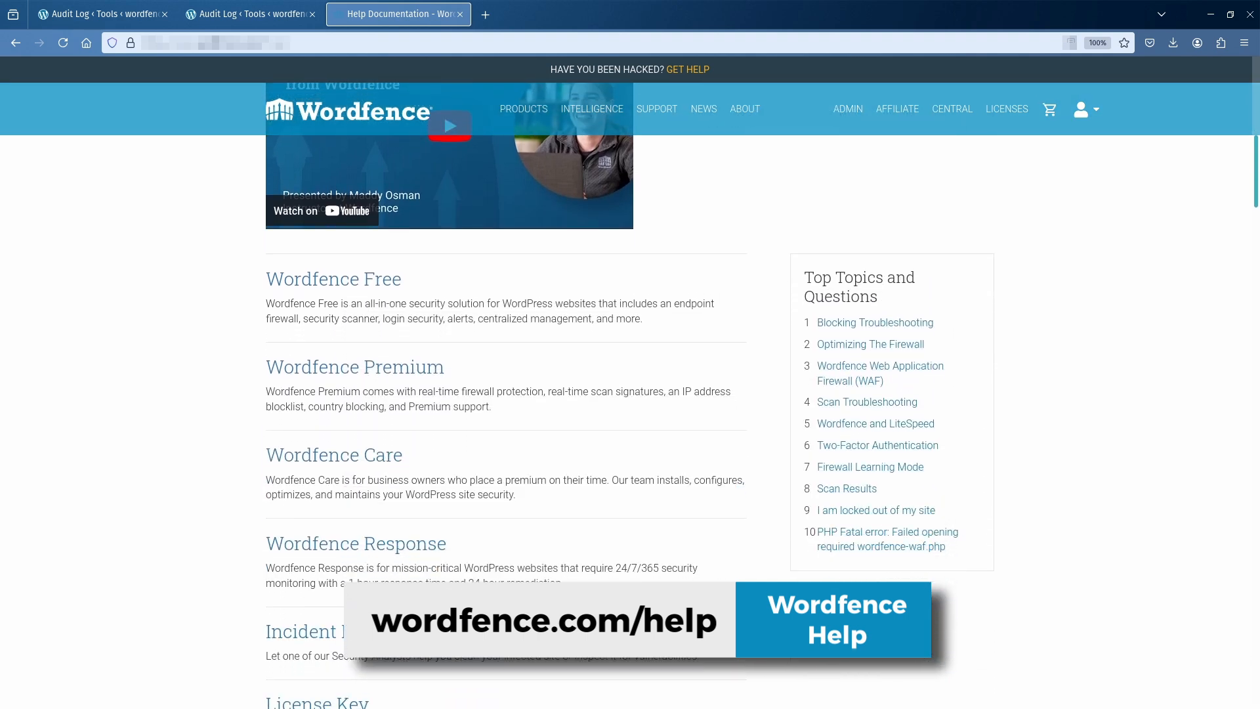
scroll("down", 3)
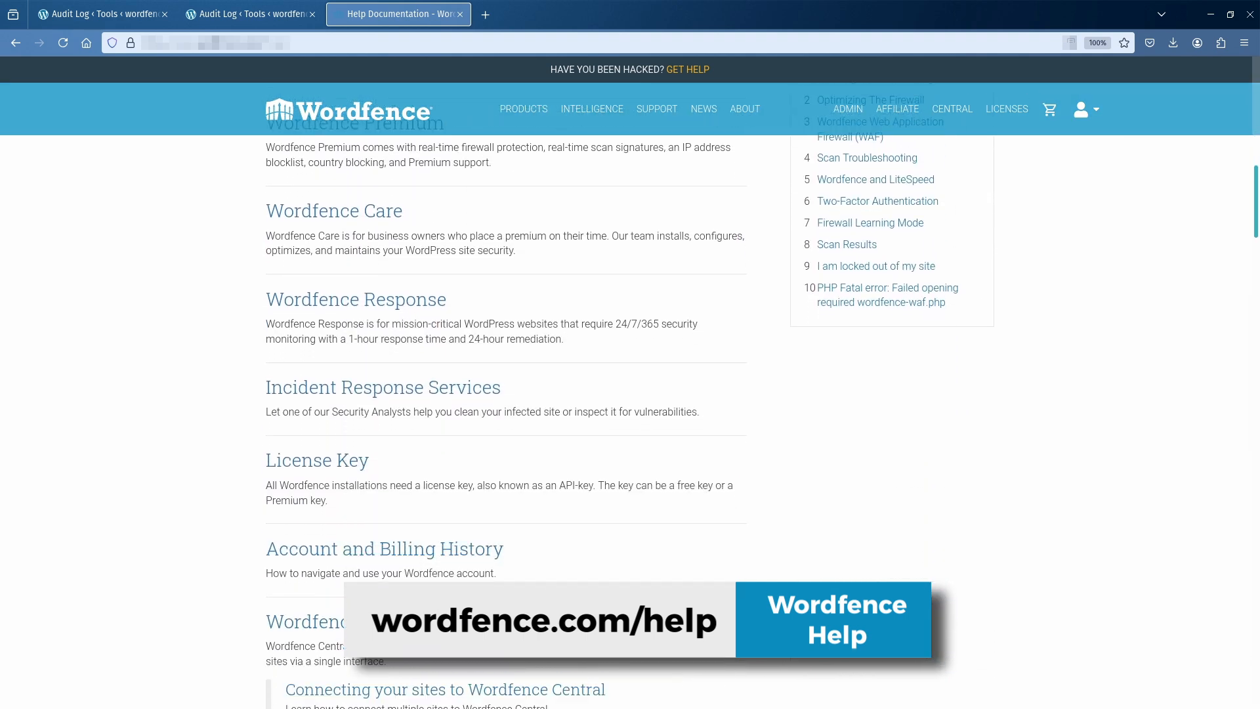
scroll("down", 3)
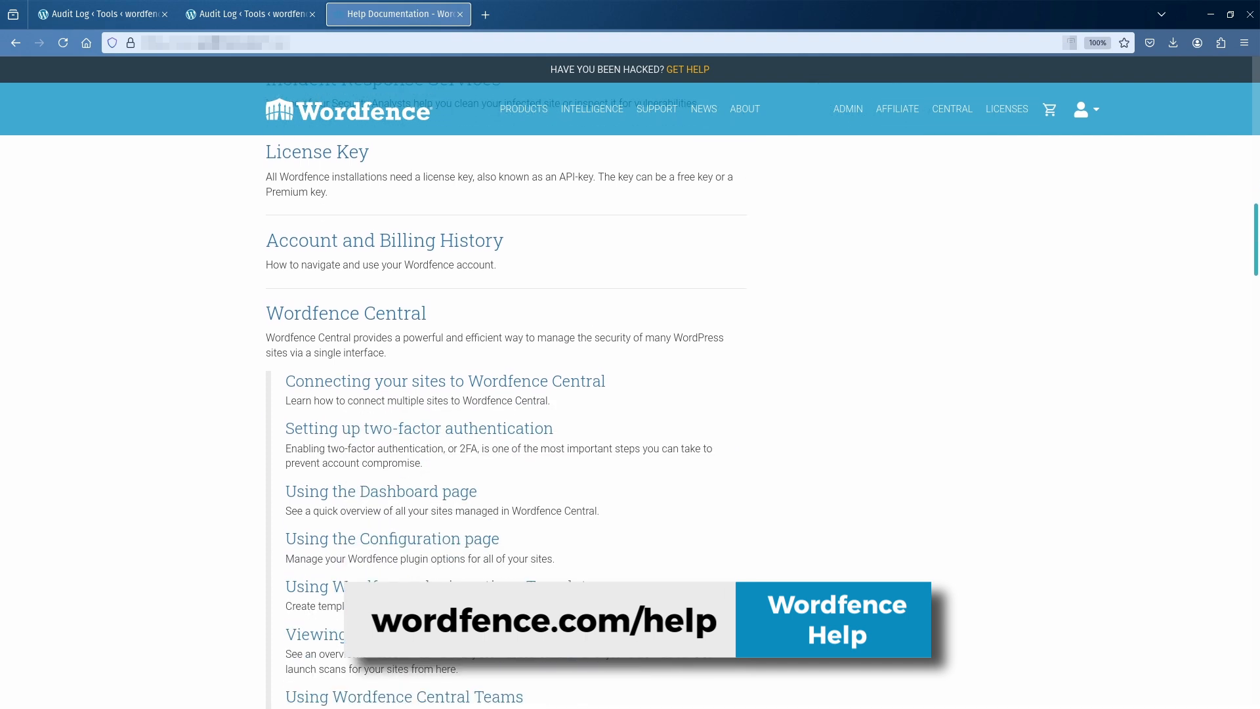